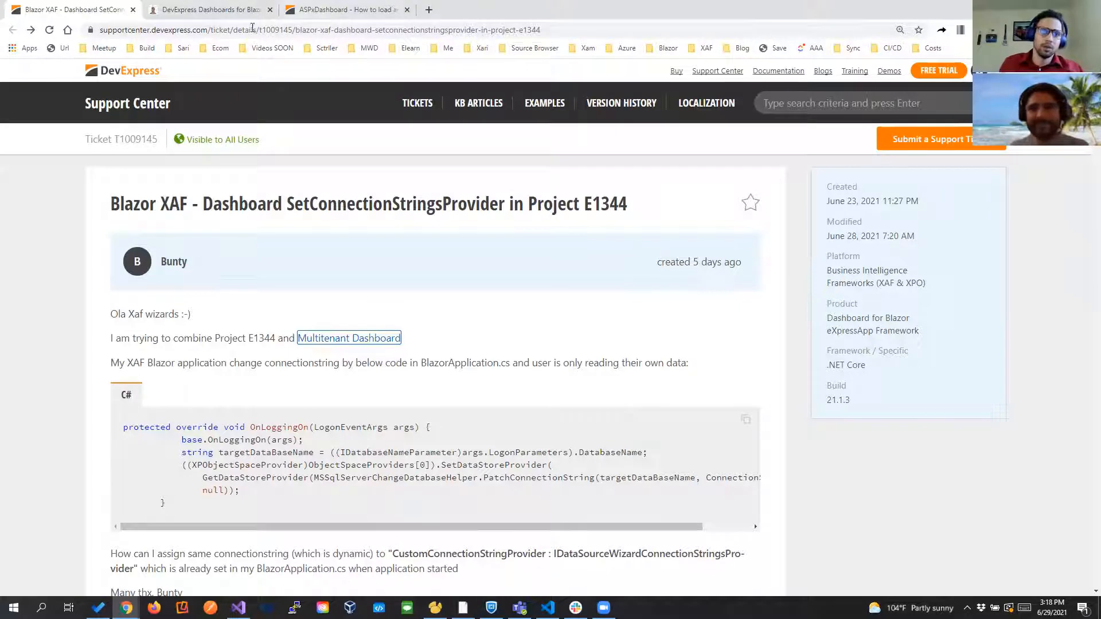
Switch to the browser tab with the DevExpress Dashboards for Blazor blog post.
click(206, 9)
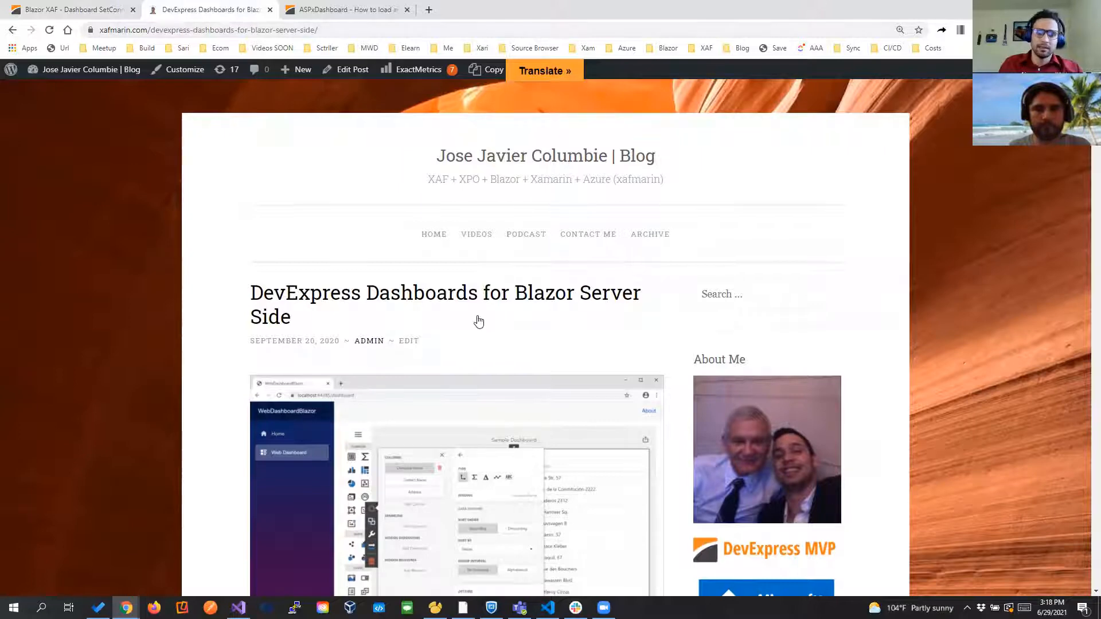
Open the post's supportcenter article link in a new tab.
right_click(440, 390)
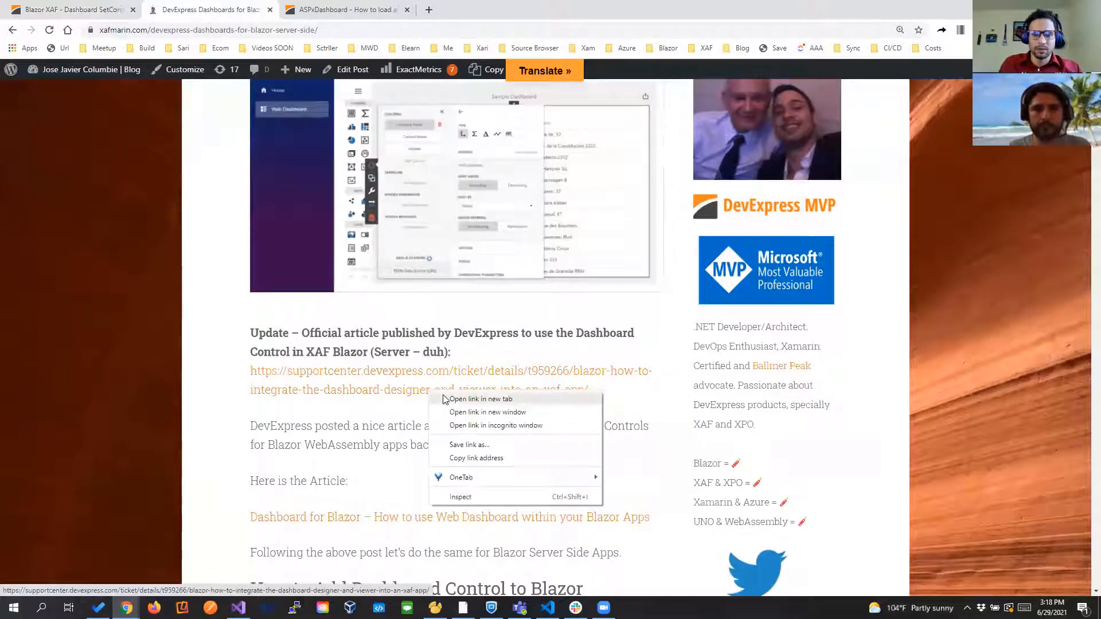
click(481, 399)
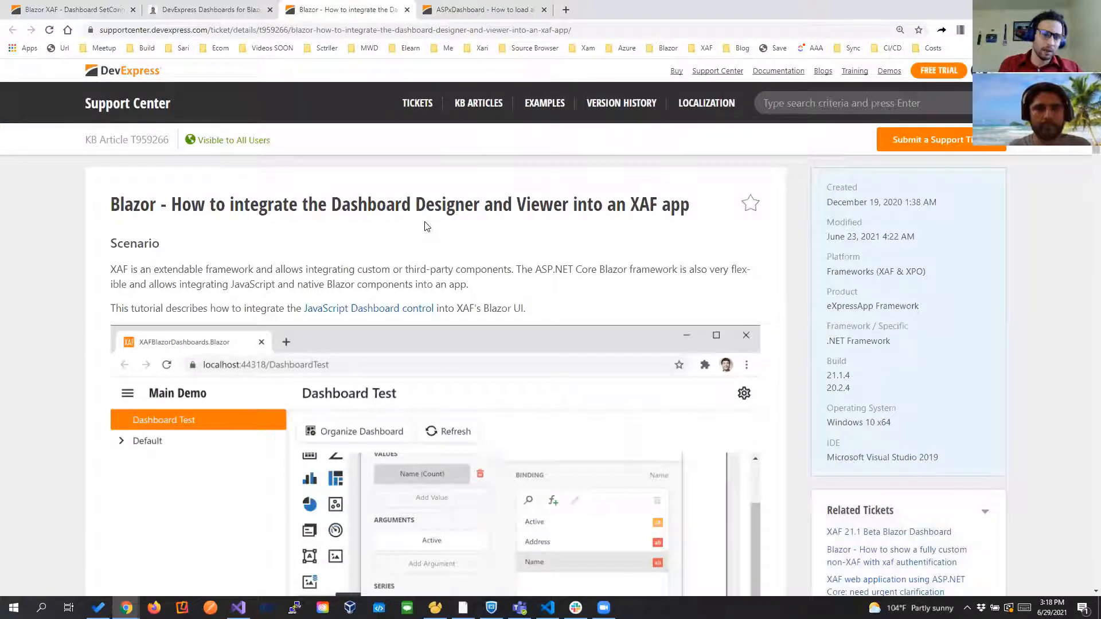
Scroll down the KB article before returning to ticket T1009145.
scroll(down, 3)
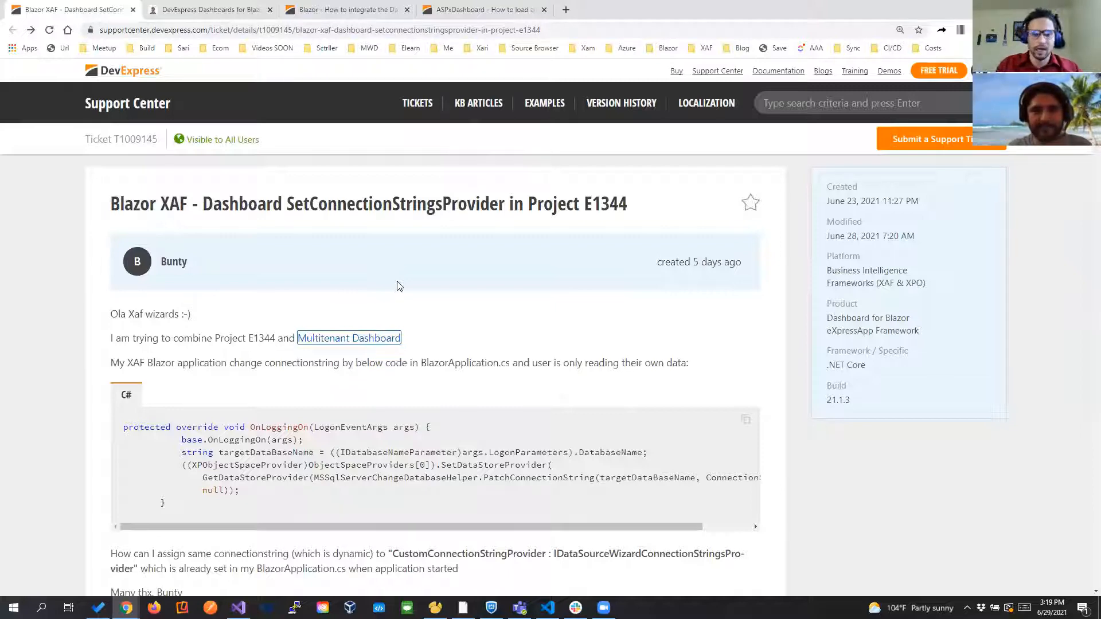
Read down the ticket replies and switch to the ASPxDashboard load/save-to-database example tab.
scroll(down, 3)
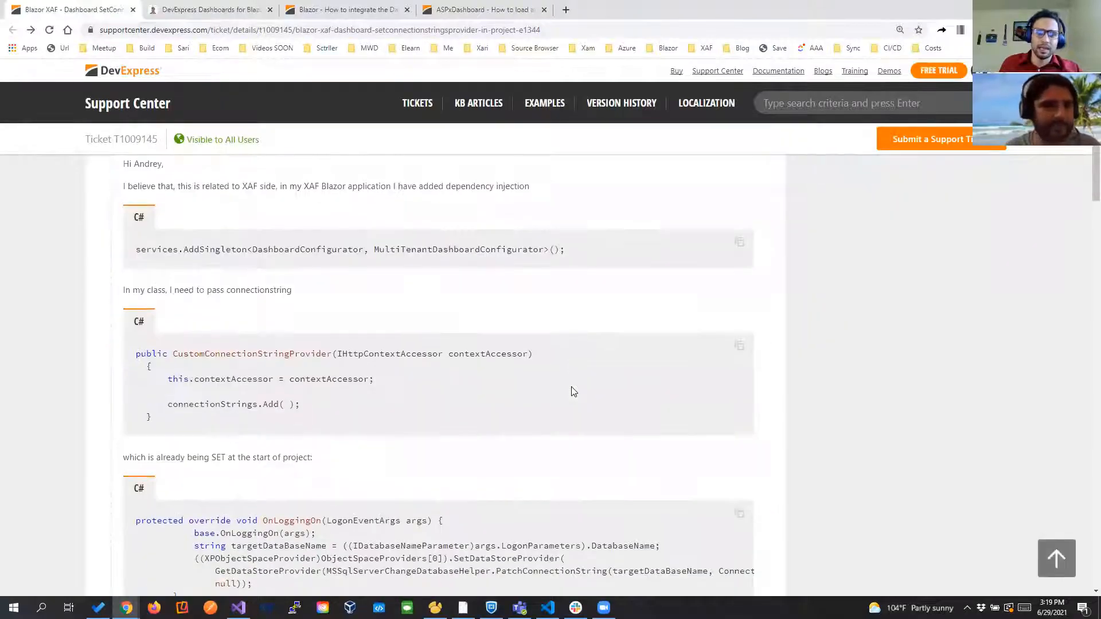
scroll(down, 3)
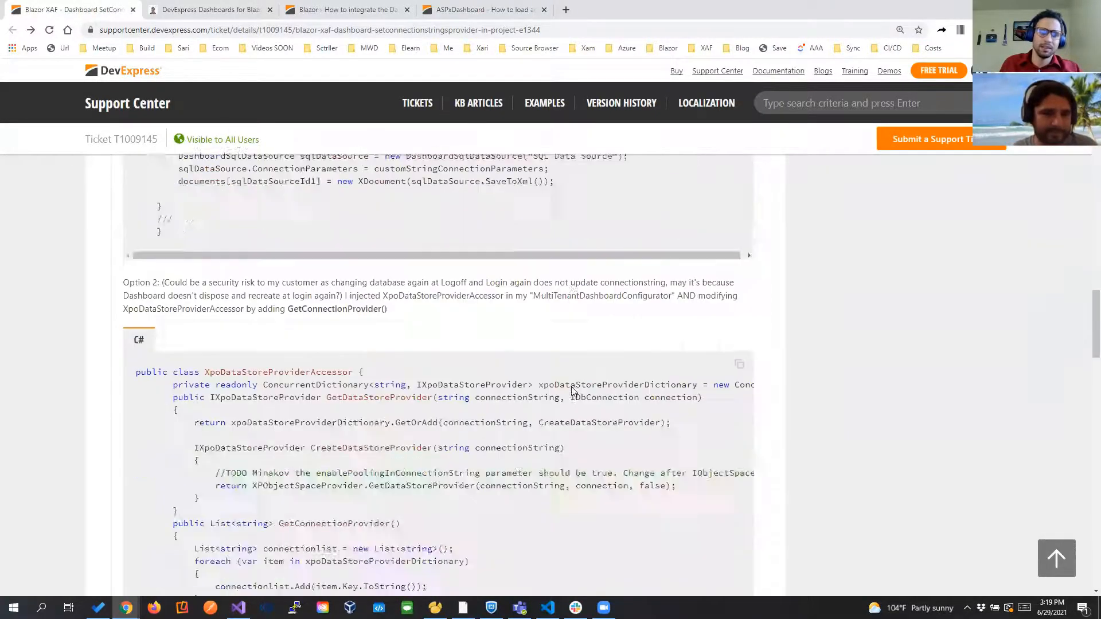
scroll(down, 3)
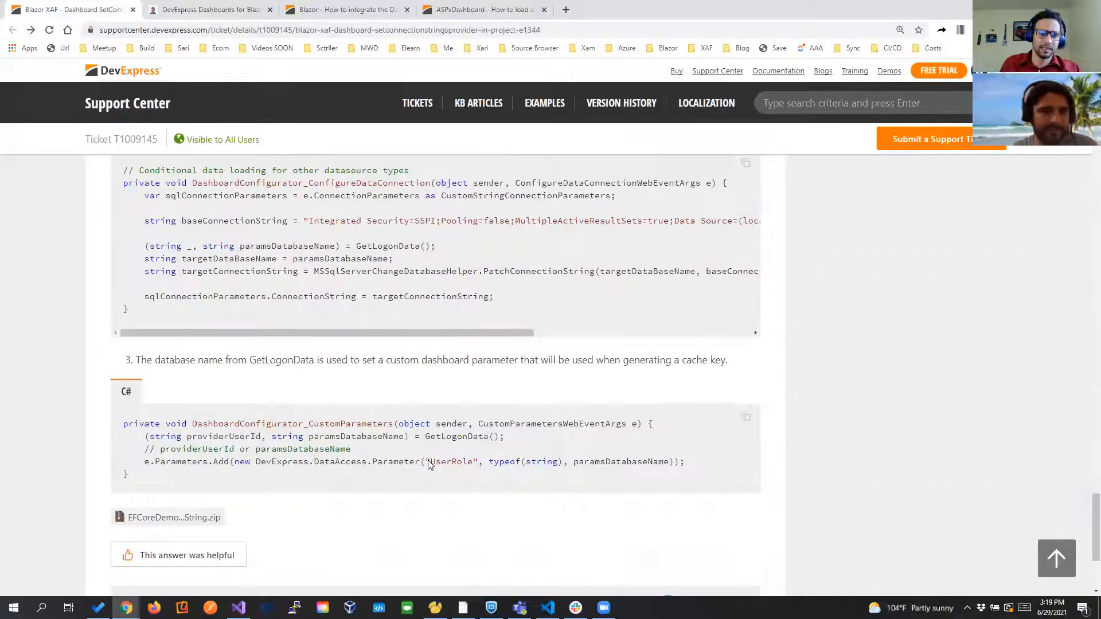
scroll(down, 3)
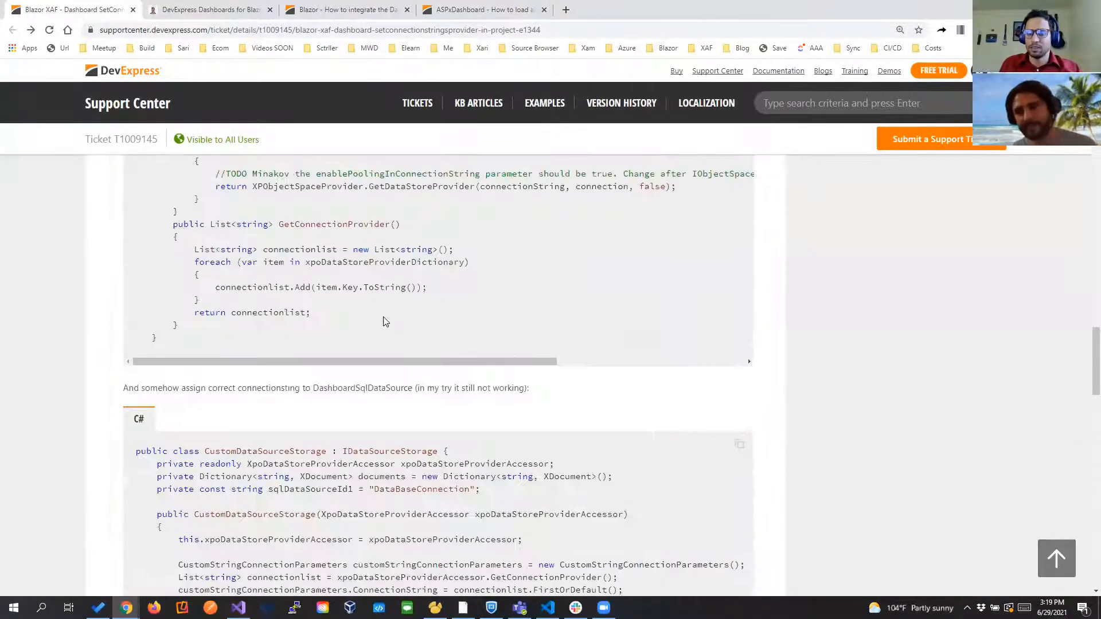
scroll(down, 3)
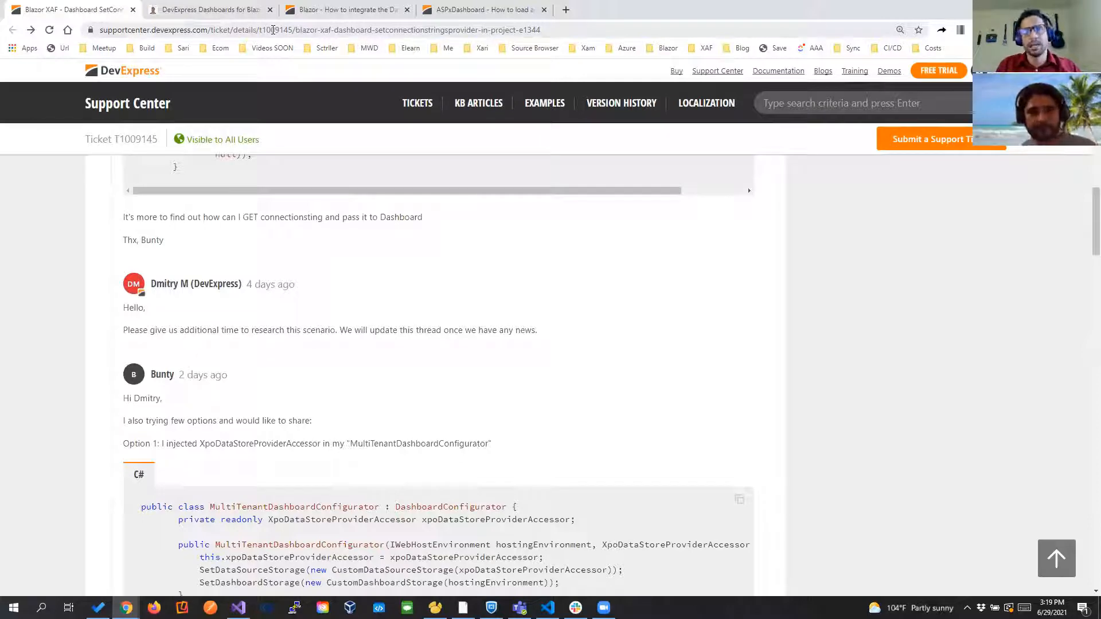
click(483, 10)
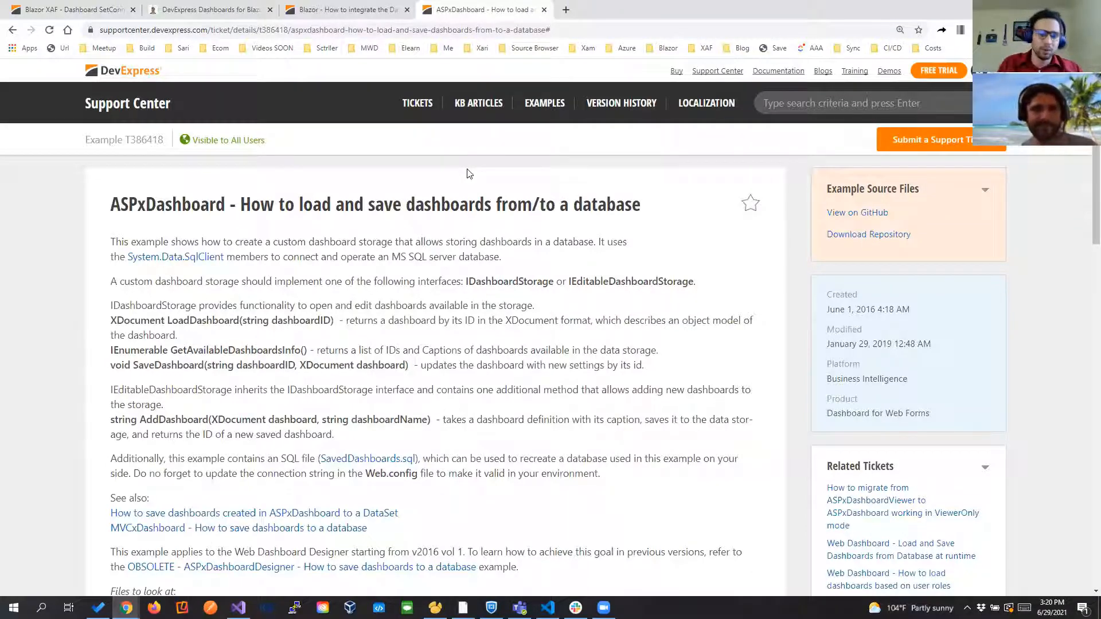
Open the example's SavedDashboards.sql script on GitHub and look over it.
scroll(down, 3)
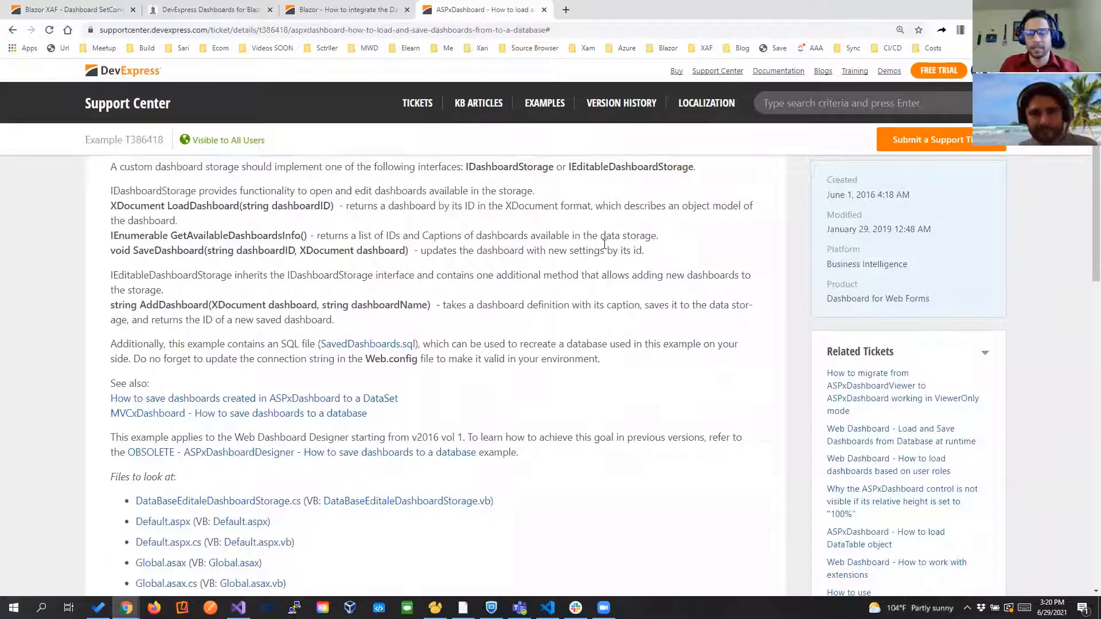
click(367, 344)
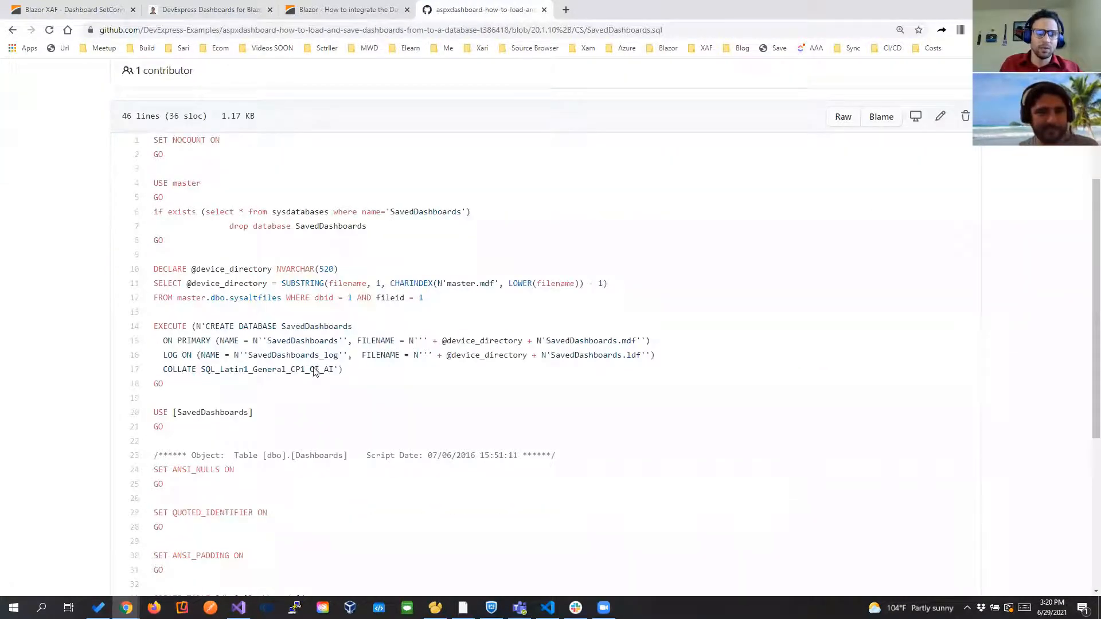
scroll(up, 3)
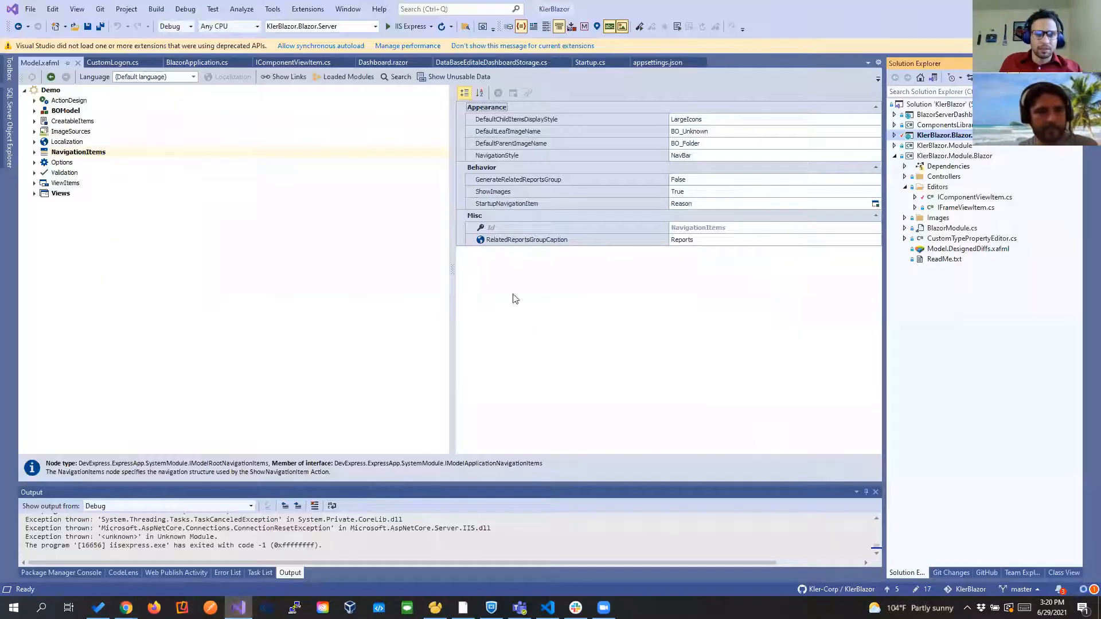
mouse_move(114, 61)
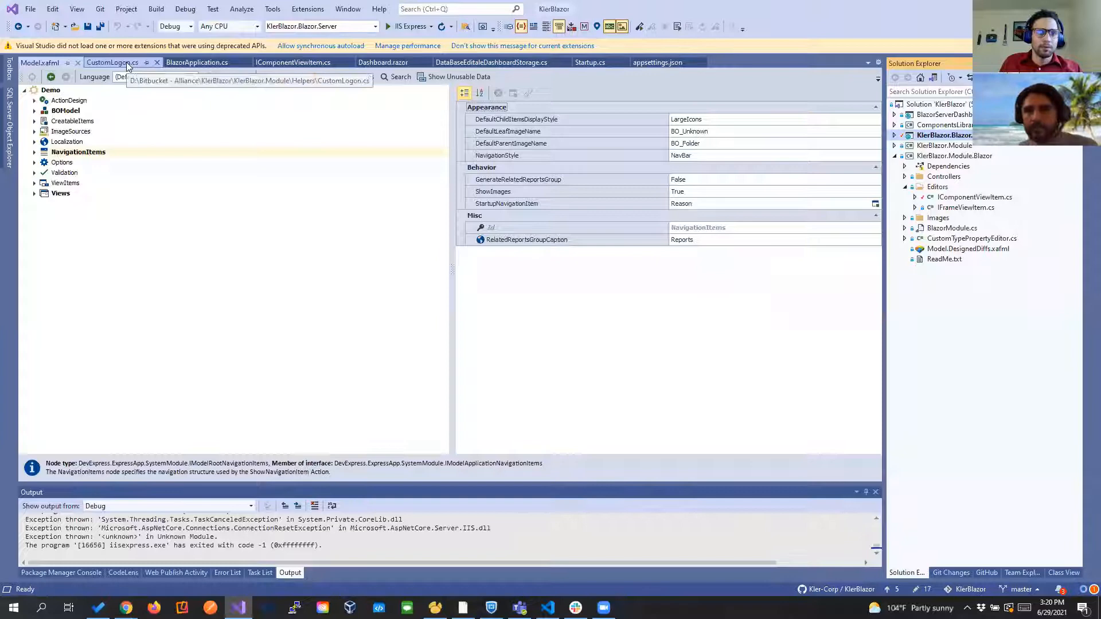
Review OnLoggingOn in BlazorApplication.cs, then view UpdateDatabaseName in CustomLogon.cs.
click(198, 62)
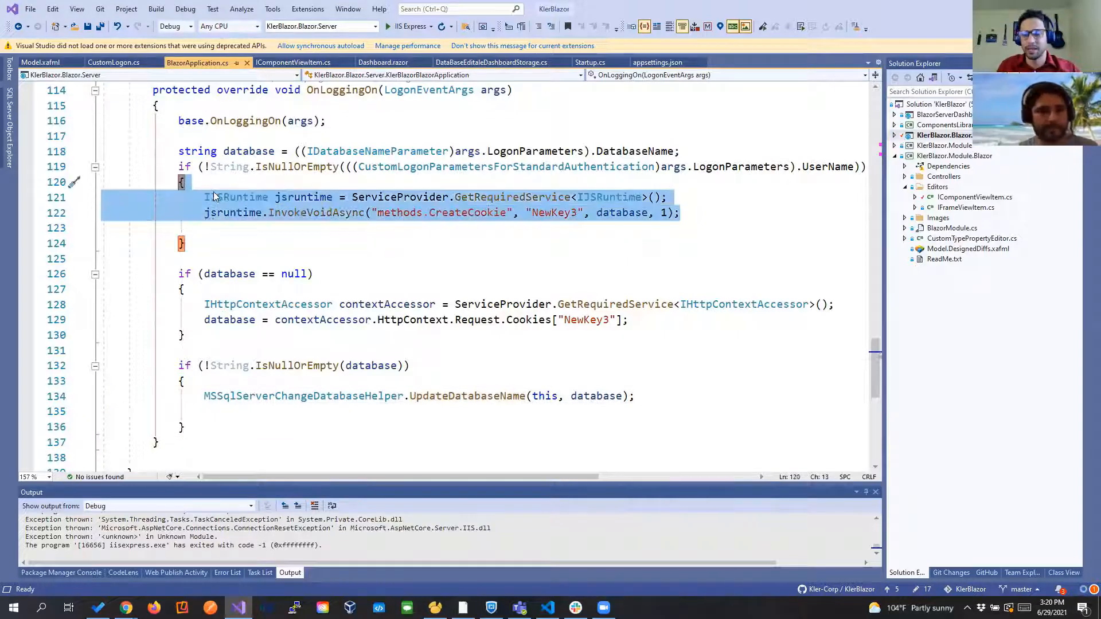
mouse_move(221, 197)
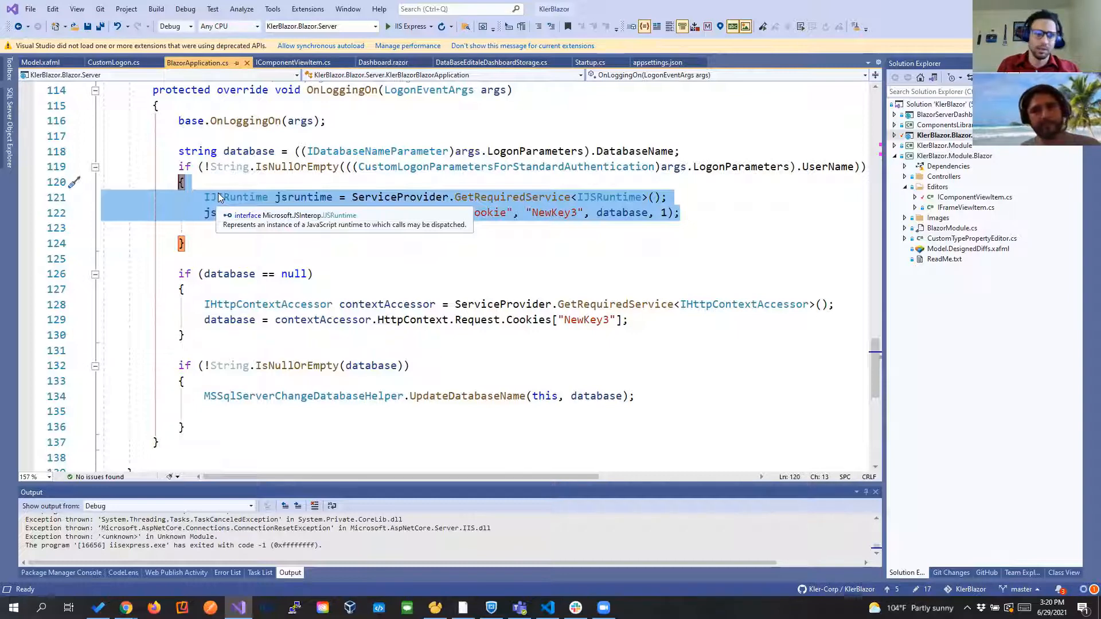
click(109, 62)
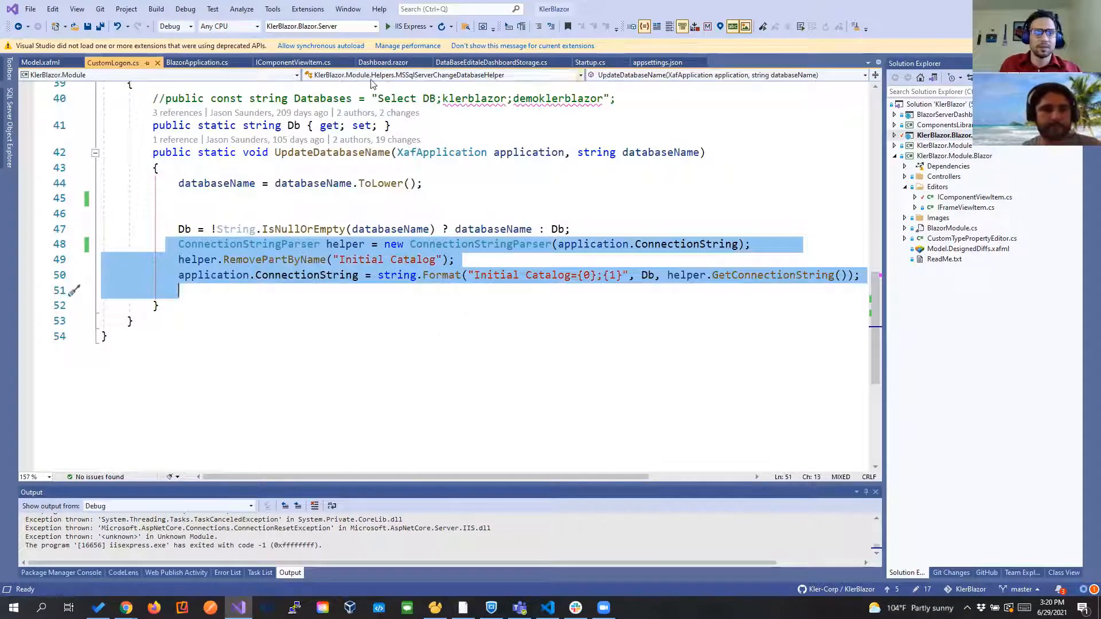
View Dashboard.razor, then the DataBaseEditaleDashboardStorage.cs class.
click(383, 62)
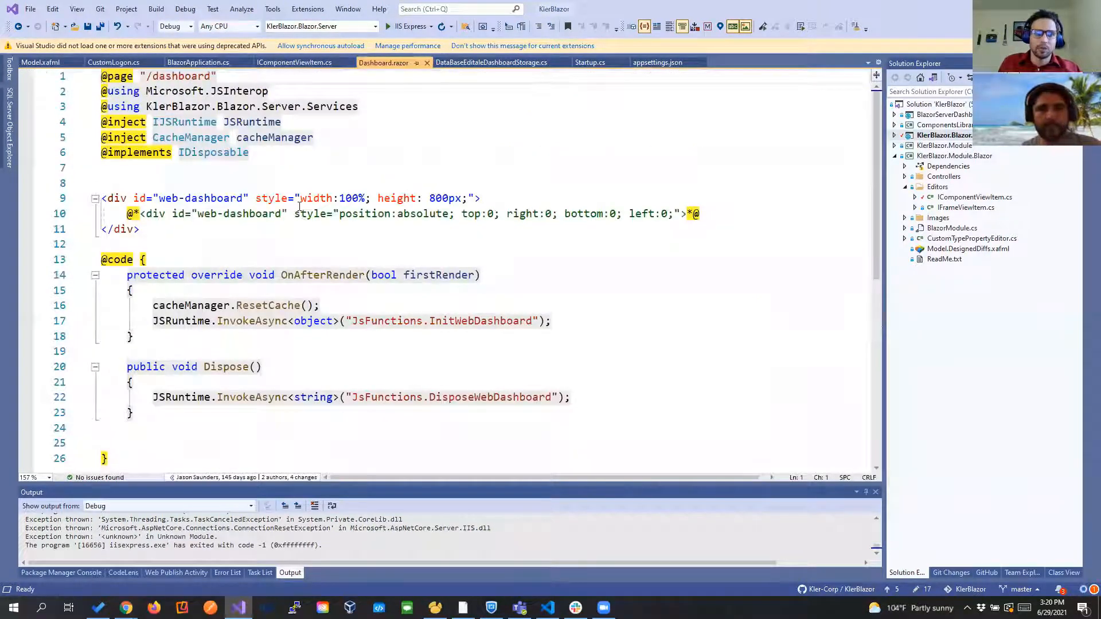
mouse_move(461, 275)
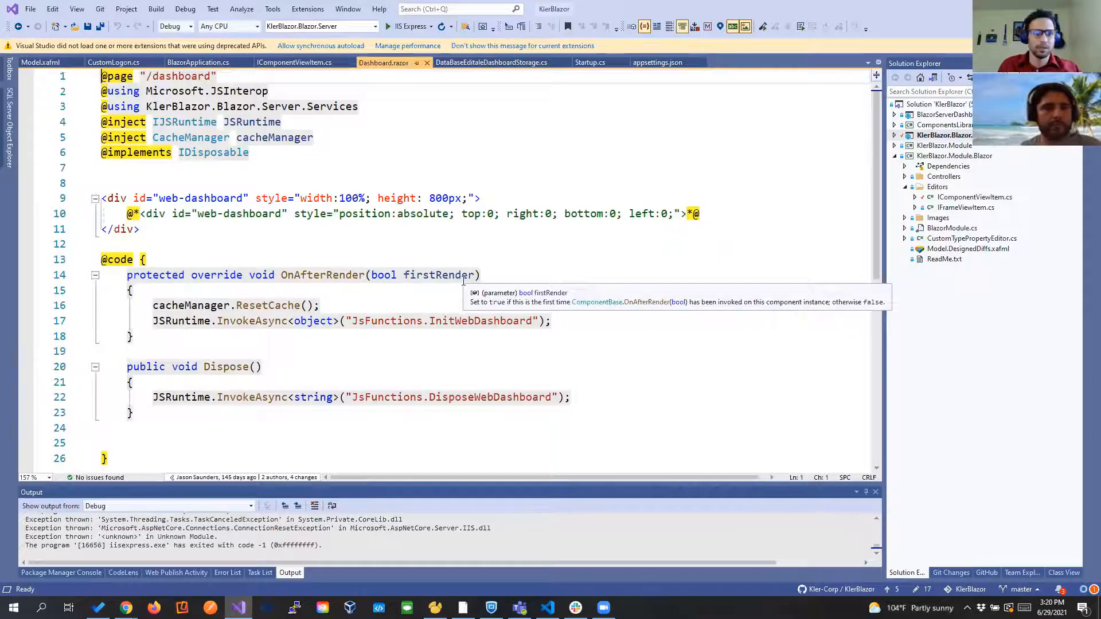
click(303, 62)
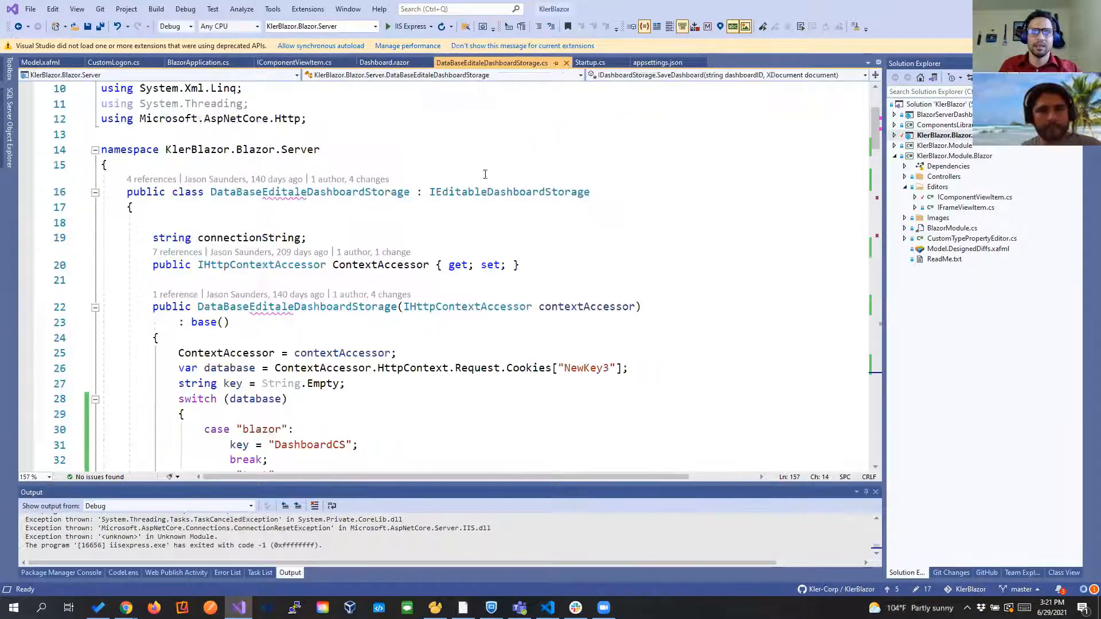
mouse_move(486, 192)
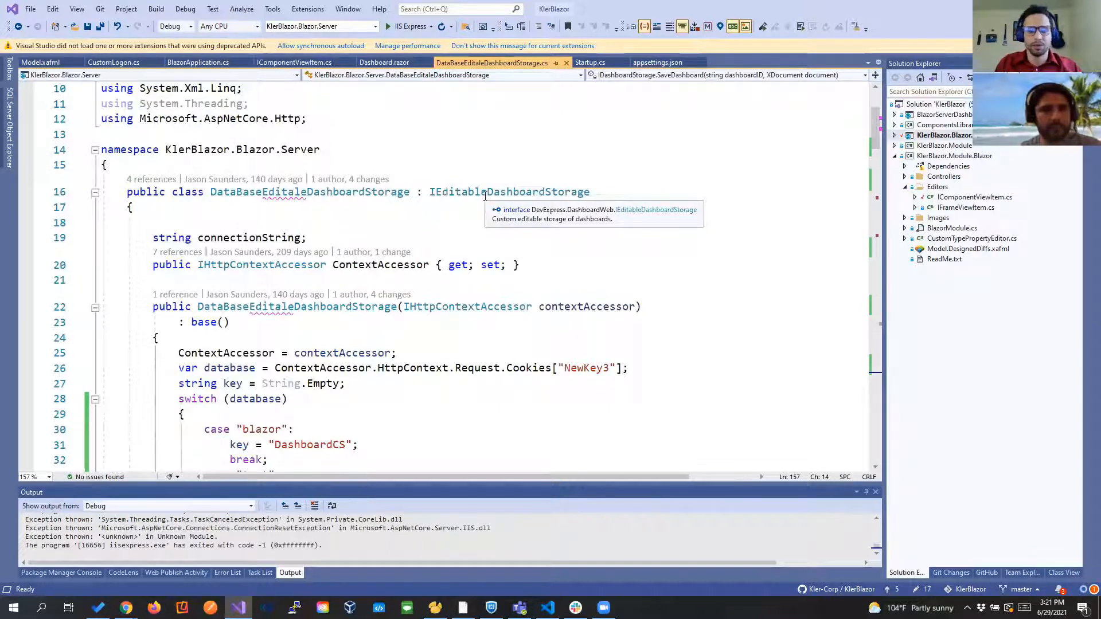
Check the NewKey3 cookie line against appsettings.json connection strings, then switch to Navicat.
scroll(down, 3)
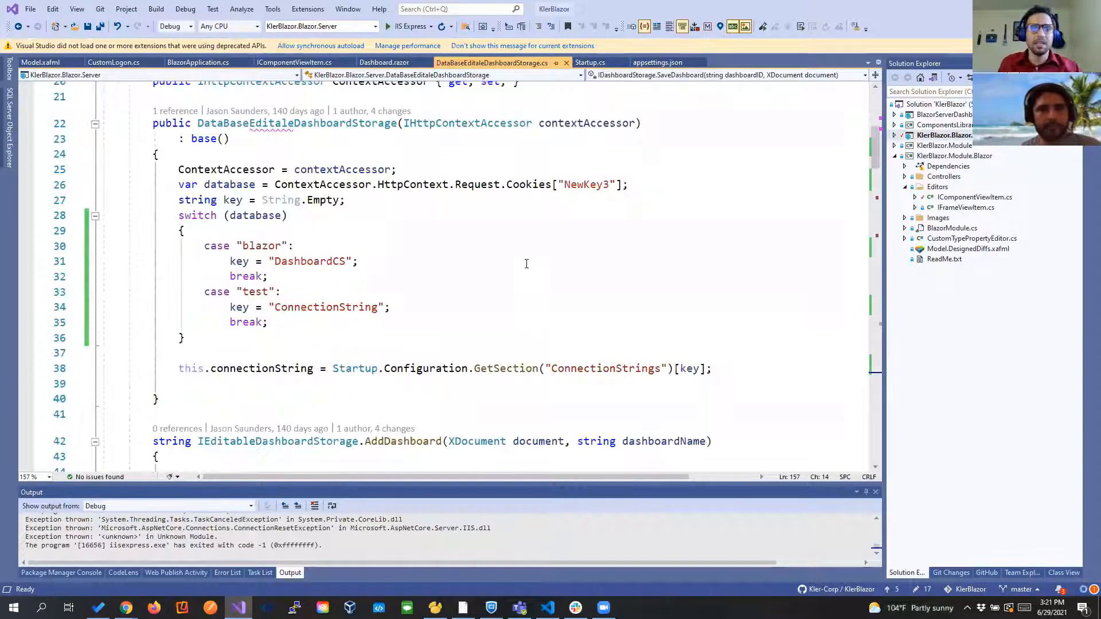
double_click(308, 262)
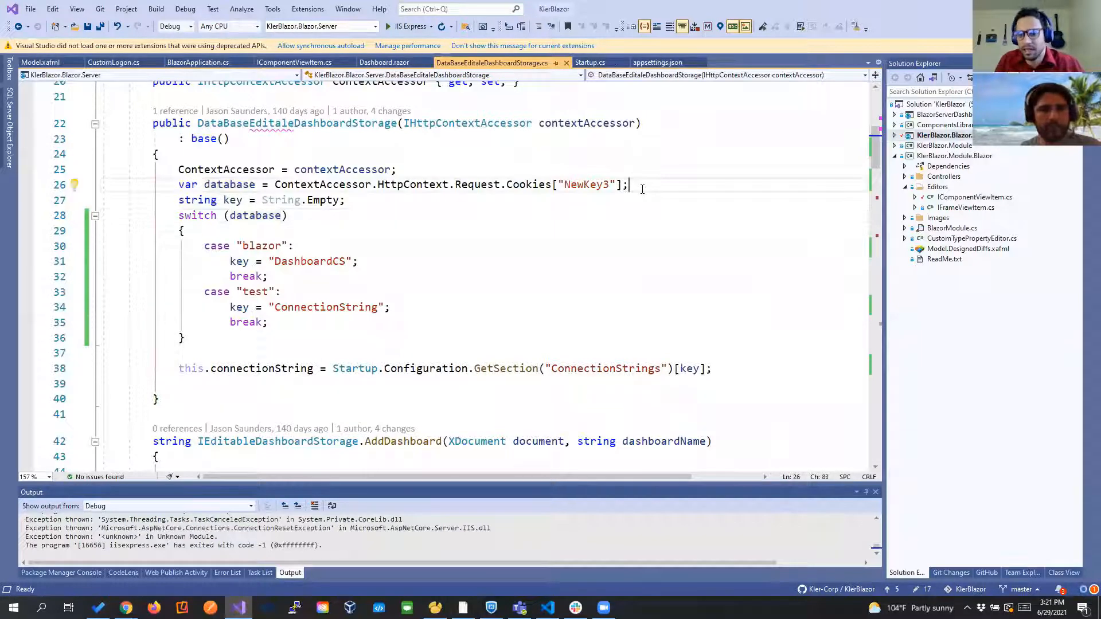
click(661, 62)
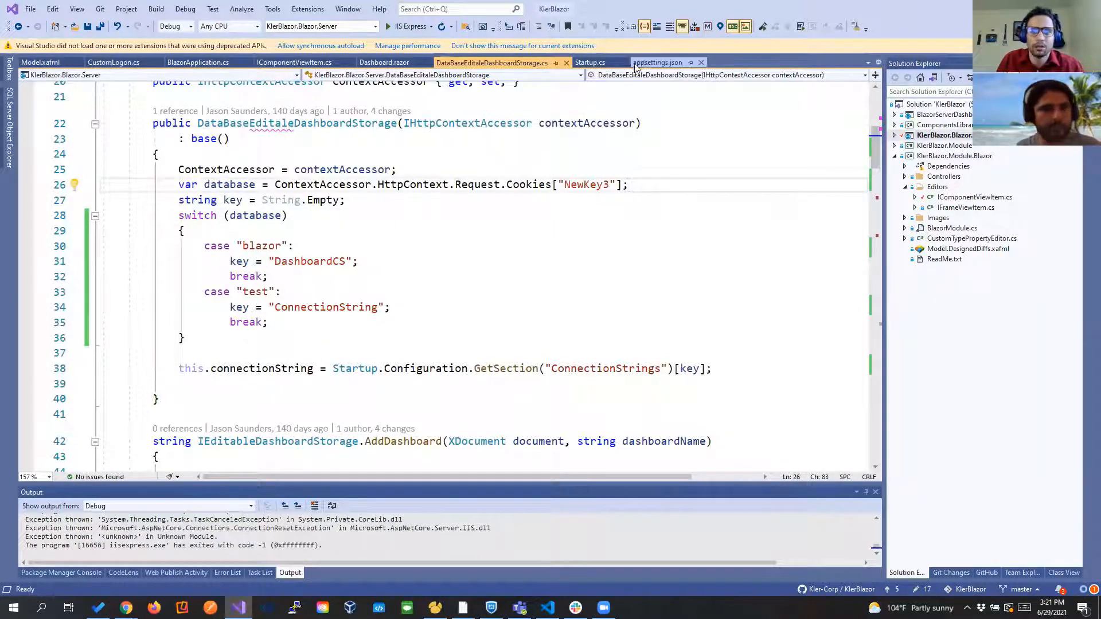
click(660, 62)
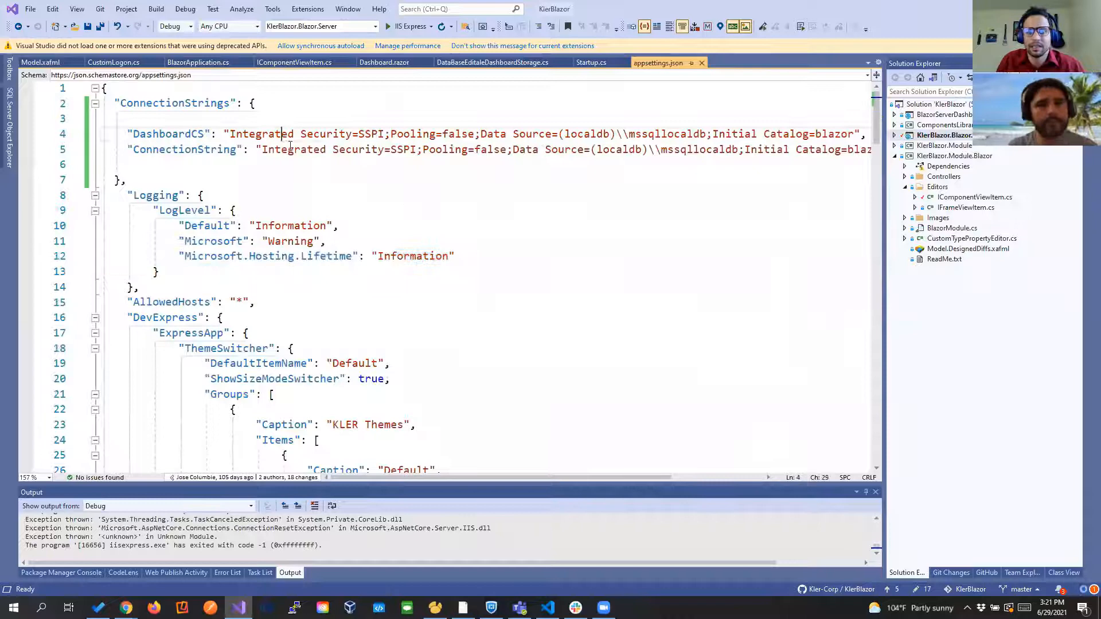
click(497, 62)
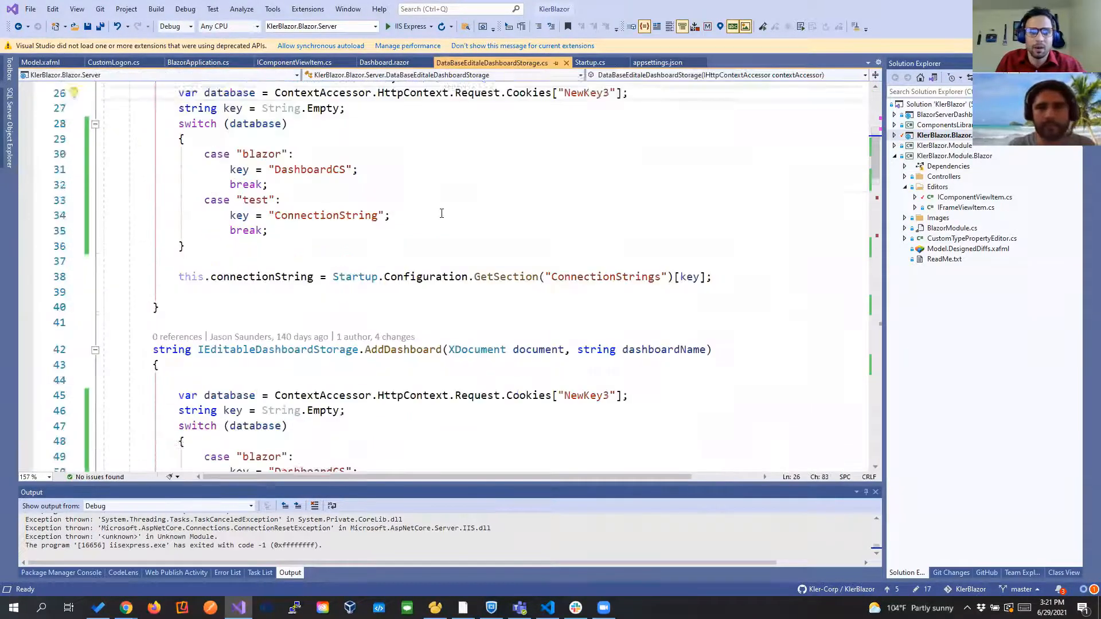
scroll(down, 3)
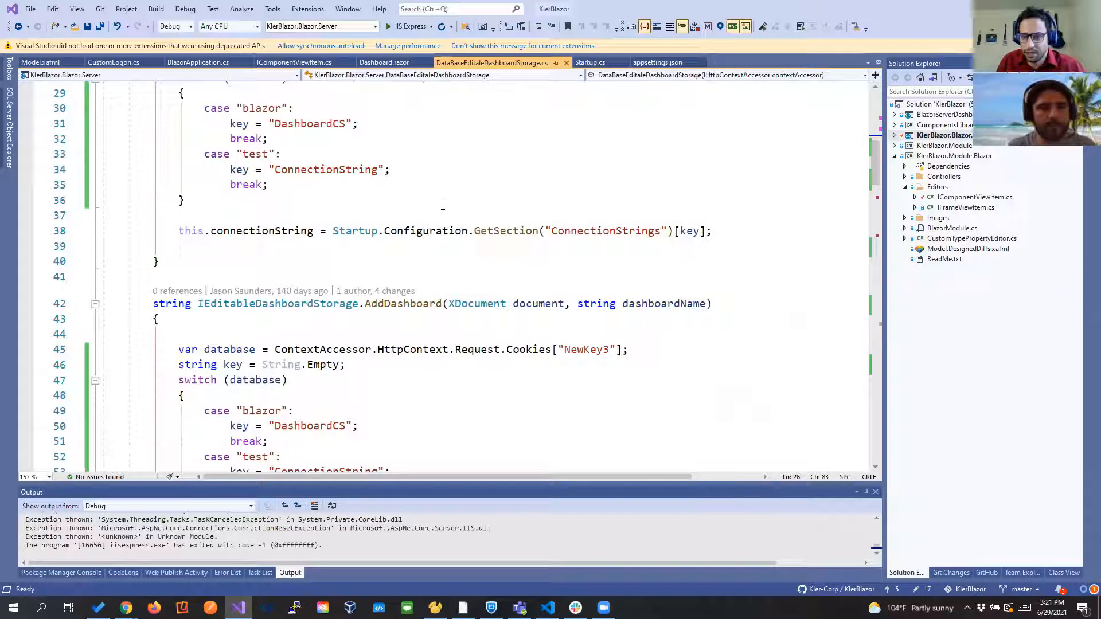
click(434, 608)
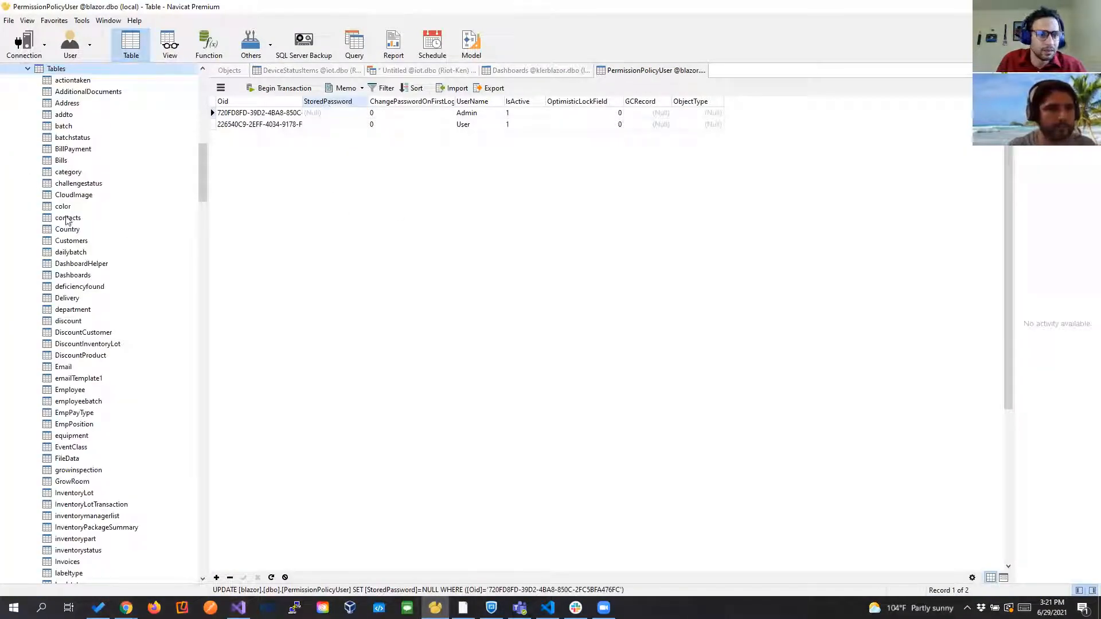
Browse the blazor database's Tables list in Navicat and open one table.
scroll(down, 3)
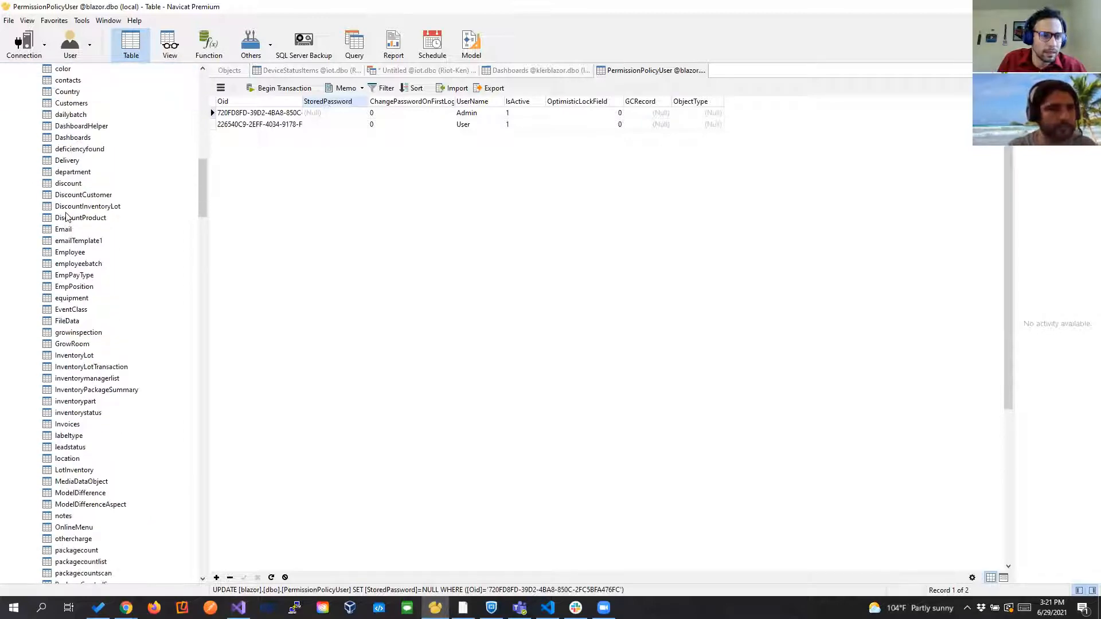
scroll(down, 3)
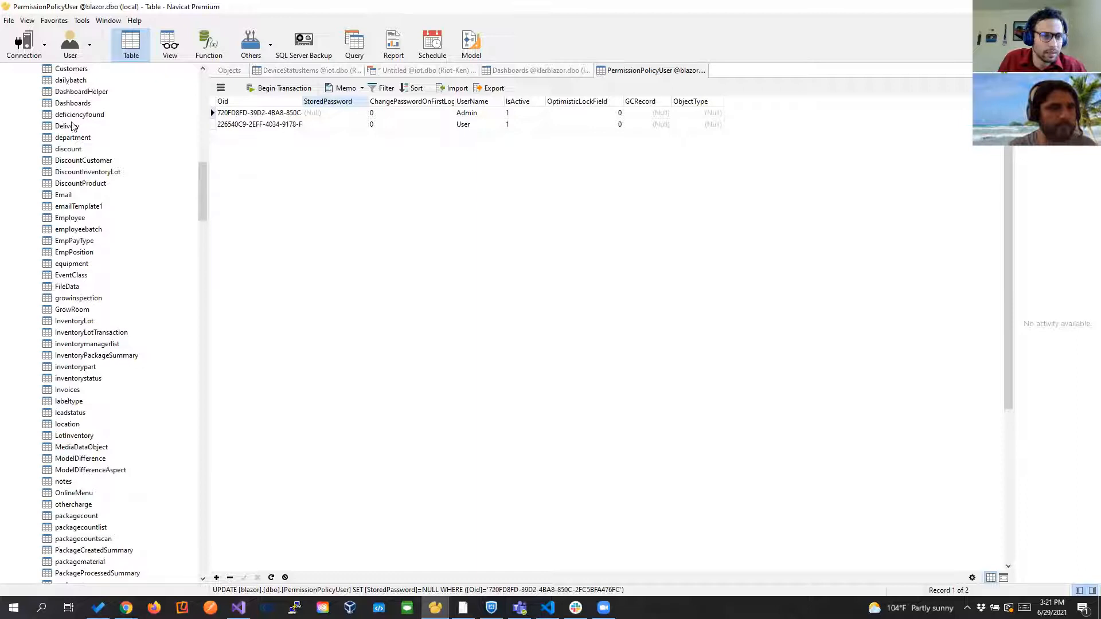
double_click(71, 103)
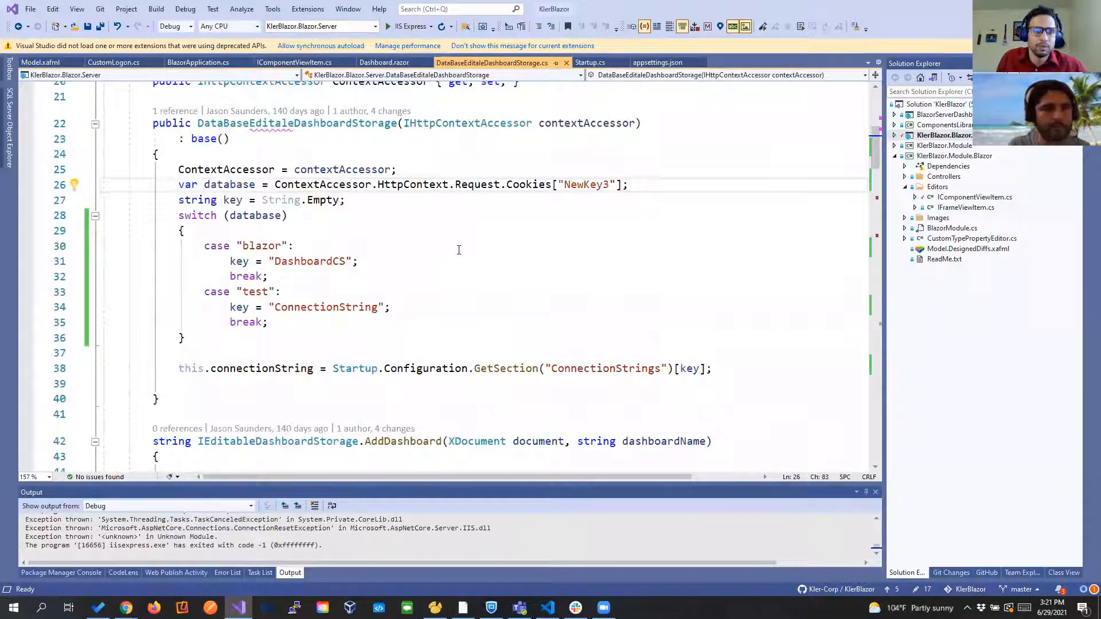
Scroll through AddDashboard, LoadDashboard, GetAvailableDashboardsInfo and SaveDashboard queries, then show Startup.cs.
scroll(down, 3)
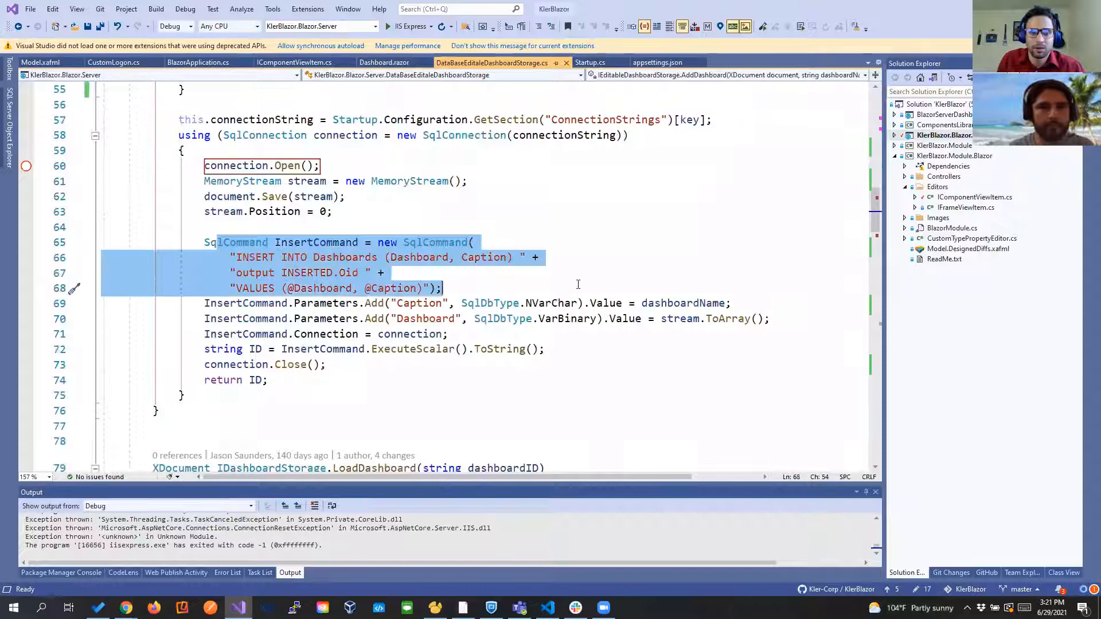
scroll(down, 3)
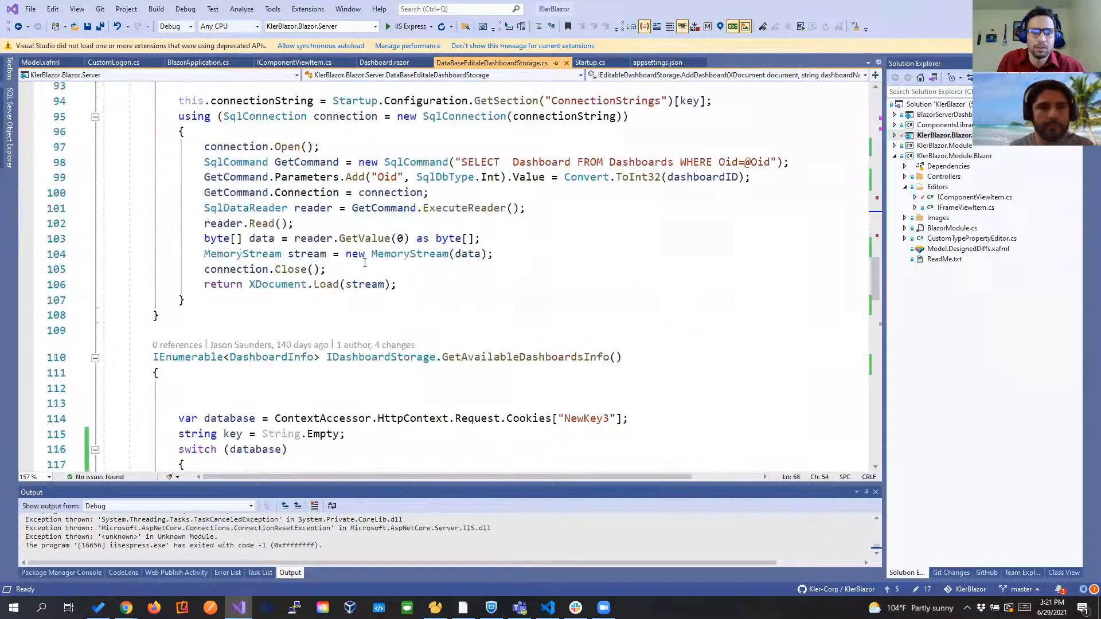
scroll(down, 3)
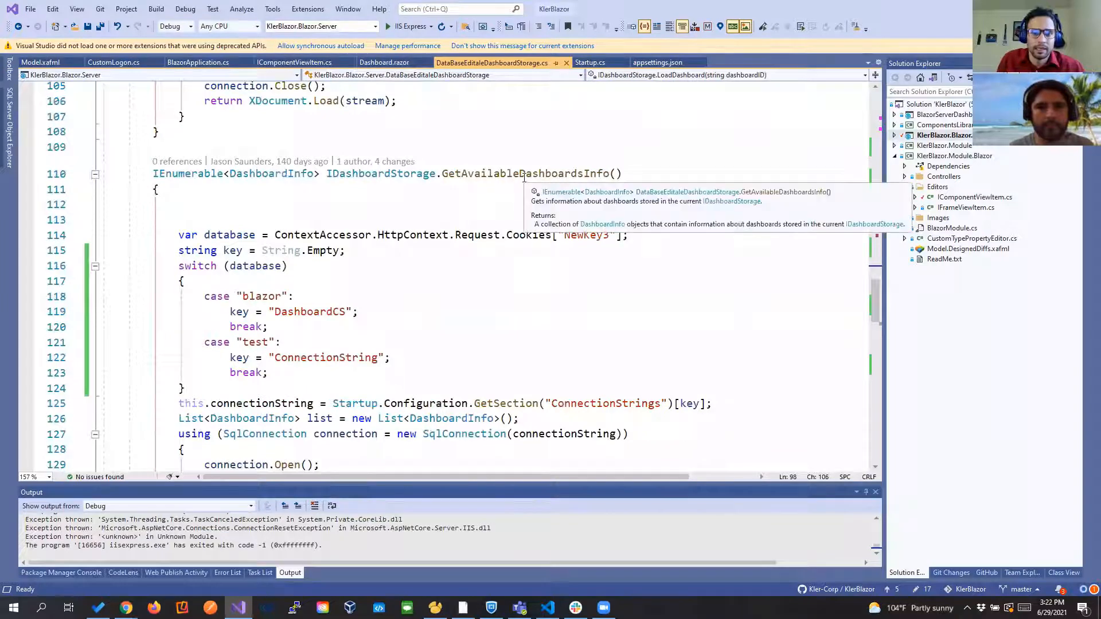
scroll(down, 3)
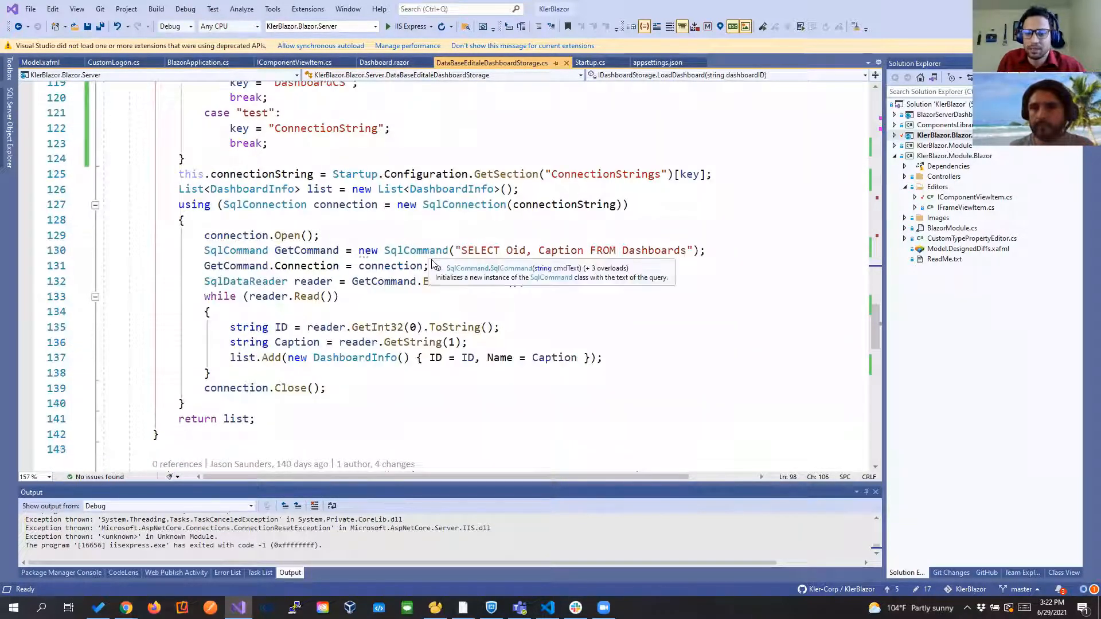
scroll(down, 3)
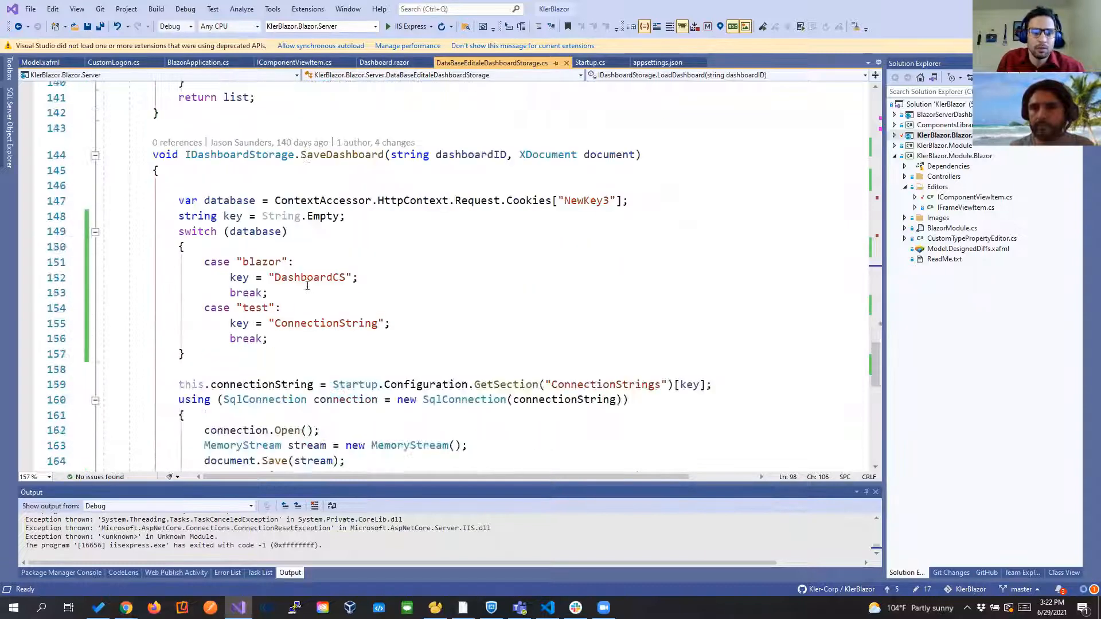
scroll(down, 3)
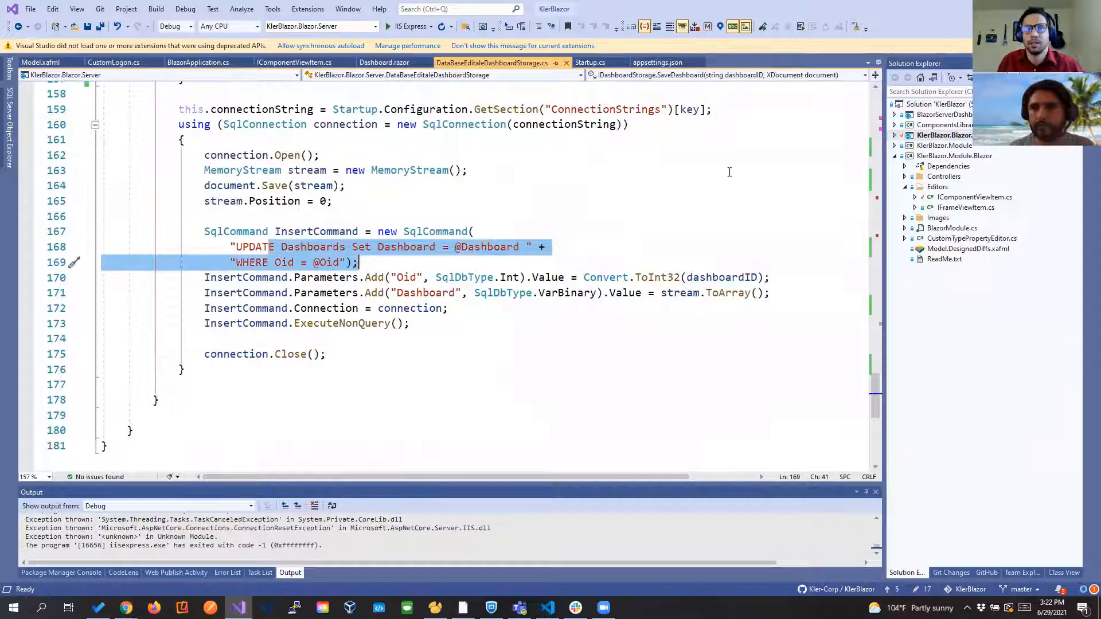
click(588, 62)
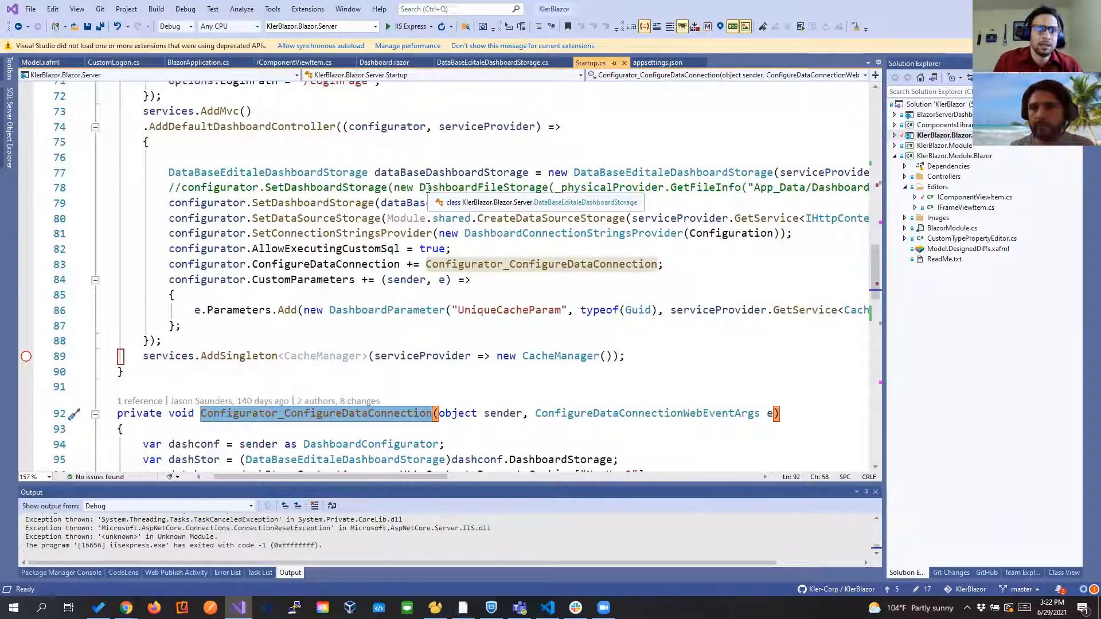
Jump to the CreateDataSourceStorage definition in the shared module.
click(516, 244)
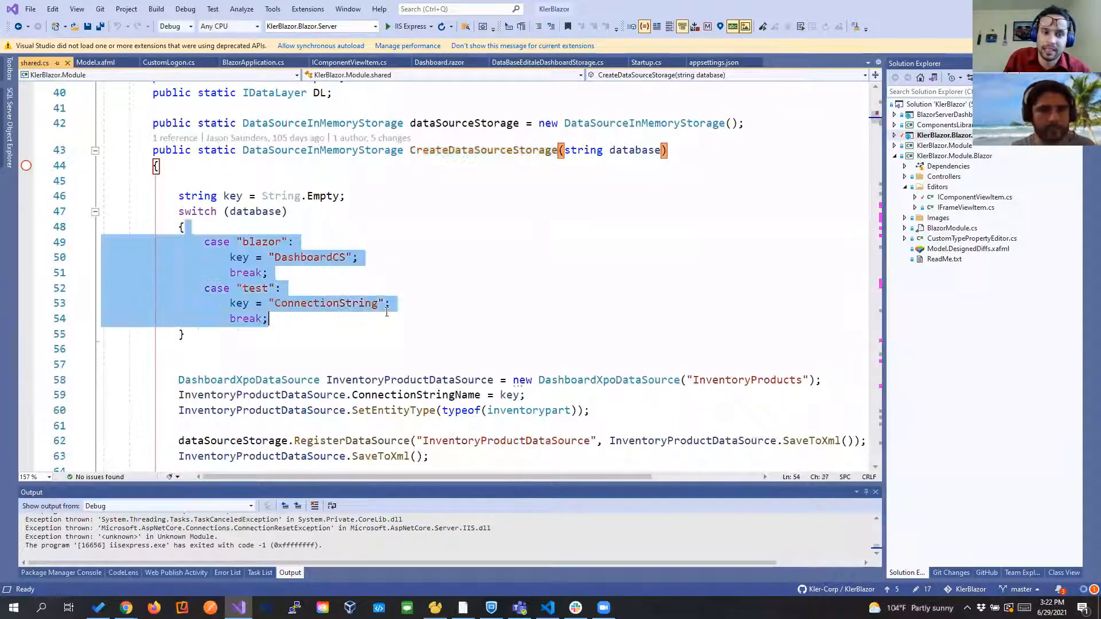
Review the InventoryProducts and Customers data source registrations in shared.cs, then return to Startup.cs.
scroll(down, 3)
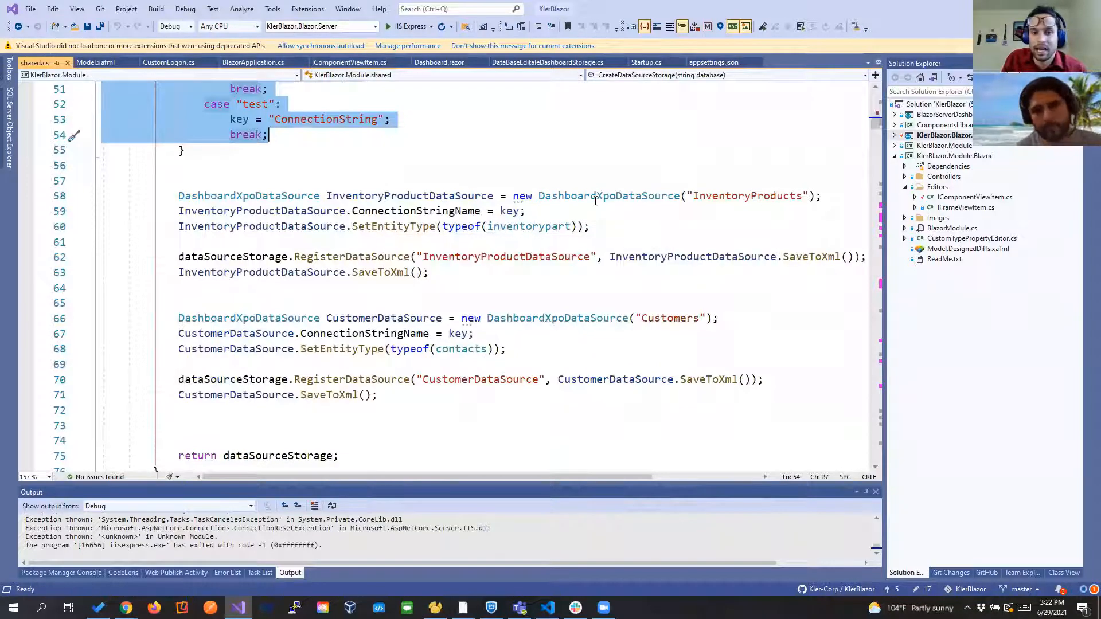
mouse_move(530, 226)
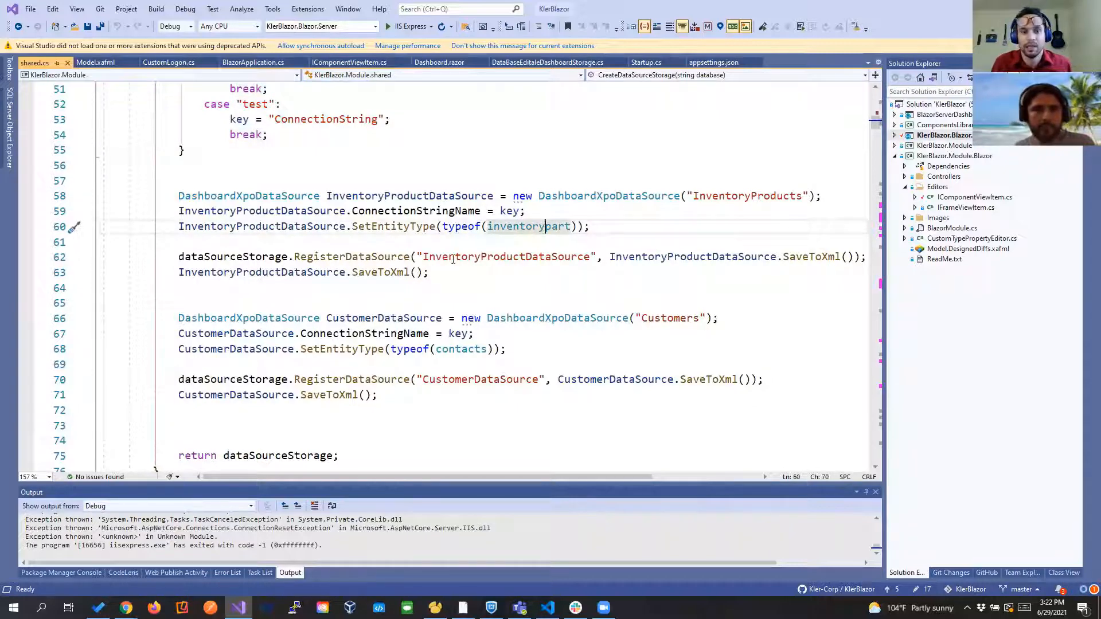
double_click(461, 303)
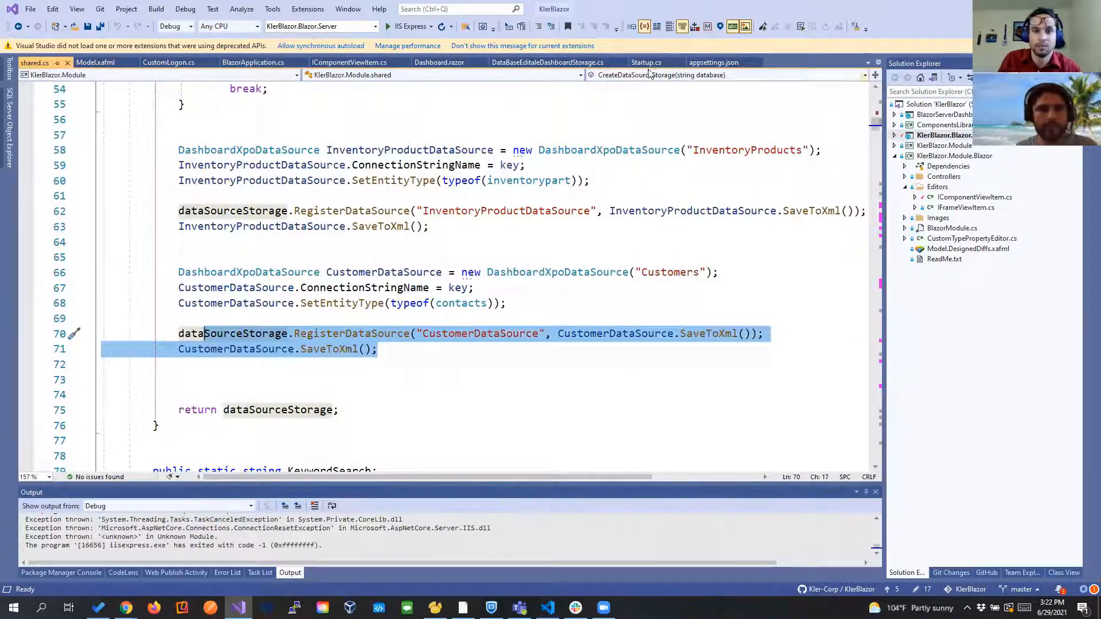
click(647, 62)
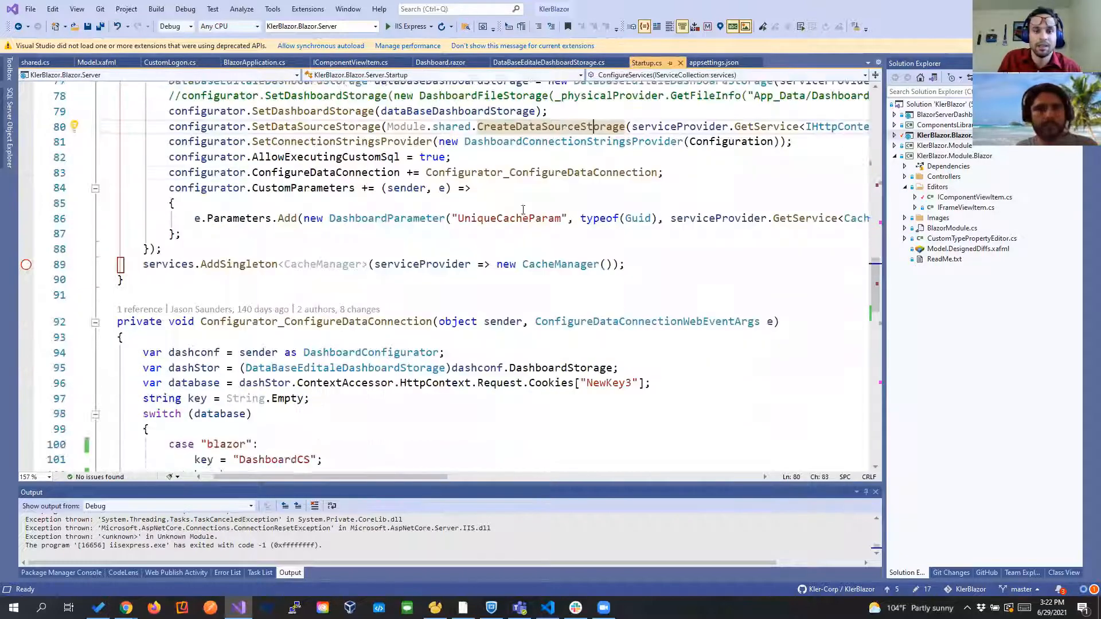
scroll(down, 3)
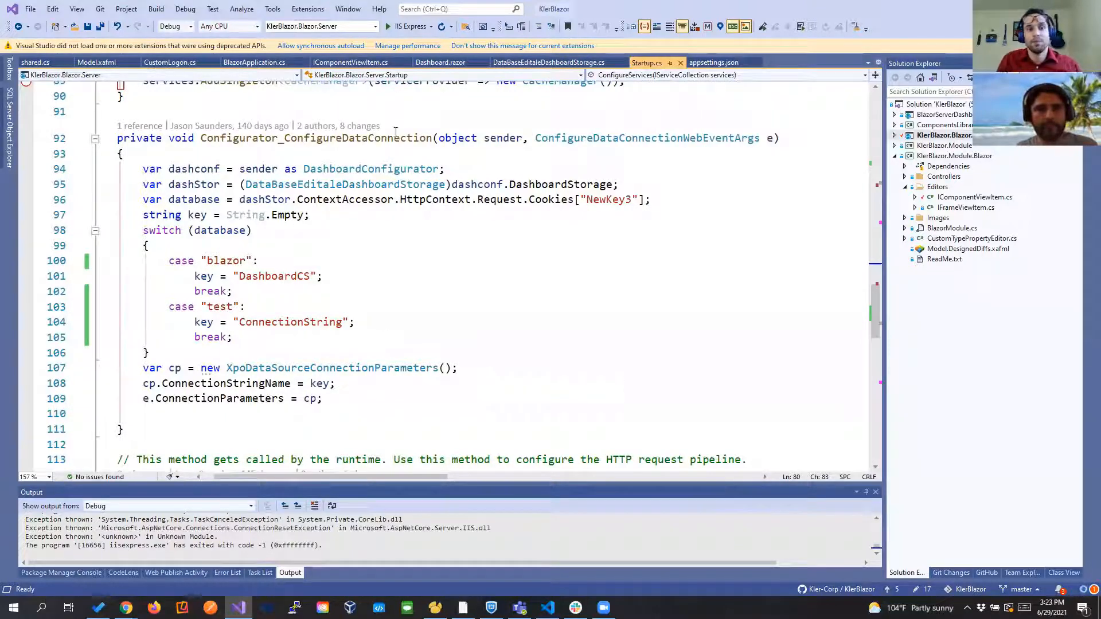
double_click(317, 138)
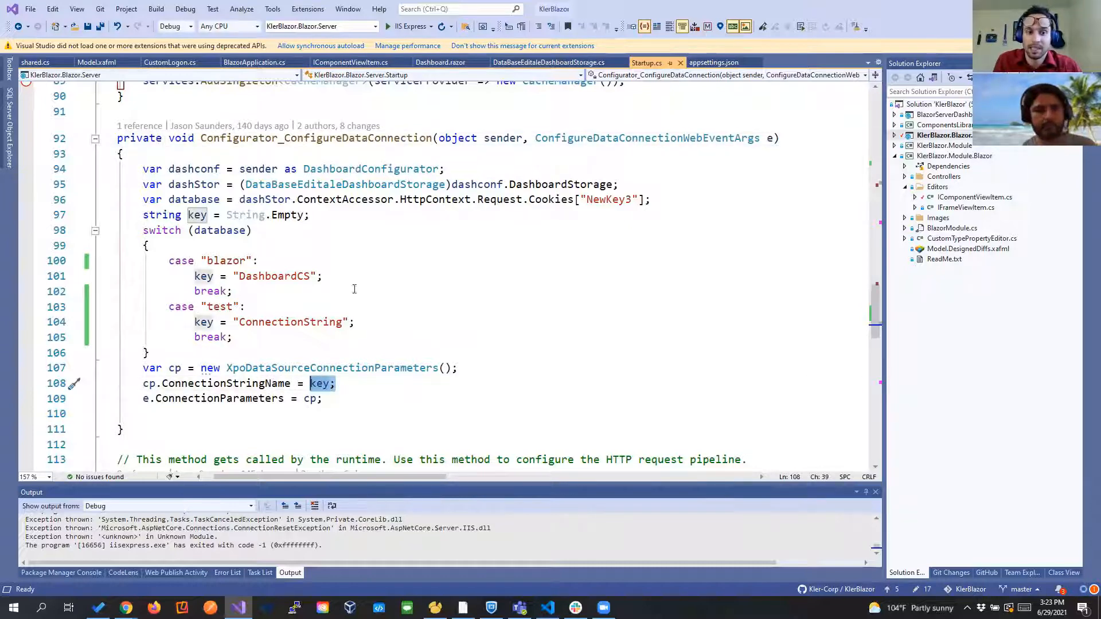
click(714, 62)
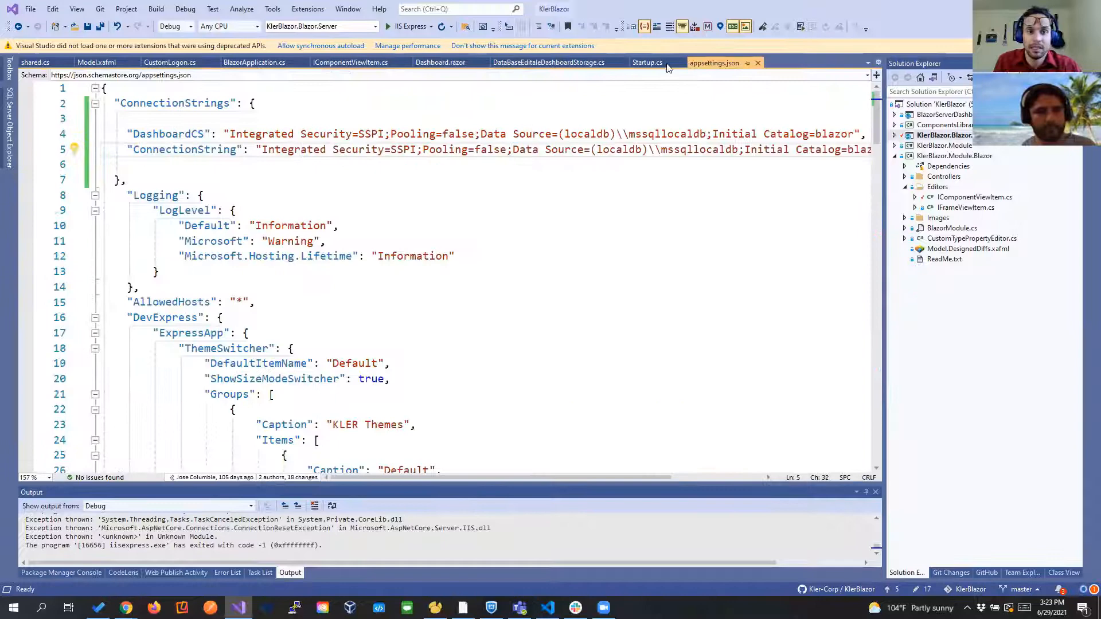
click(648, 62)
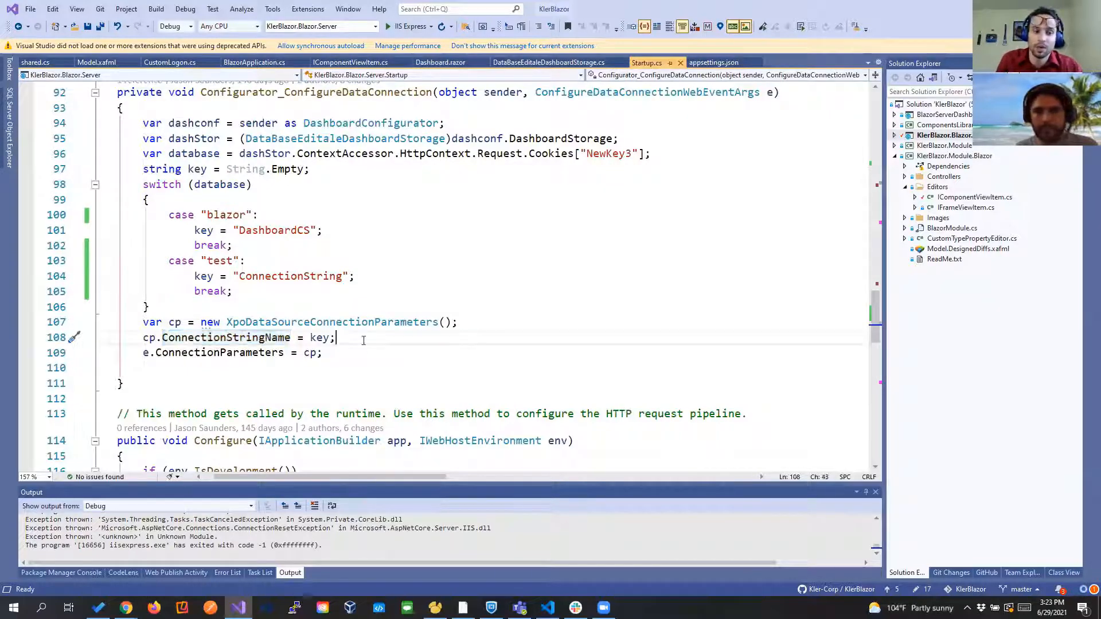
Begin a new cp.Con… connection-parameter assignment under cp.ConnectionStringName.
text(cp)
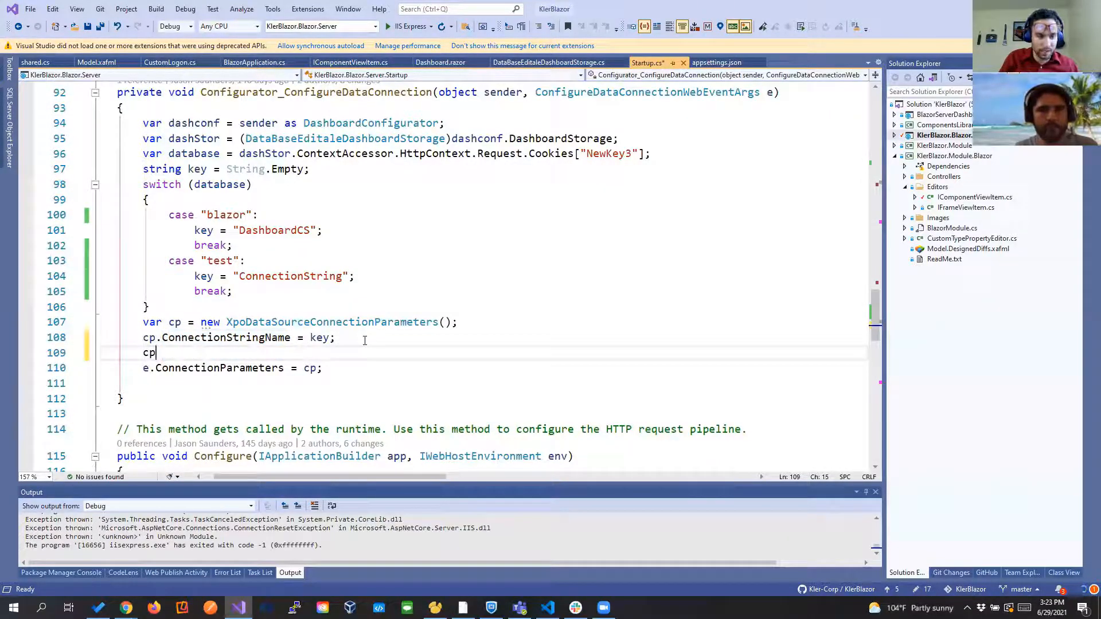
text(.Con)
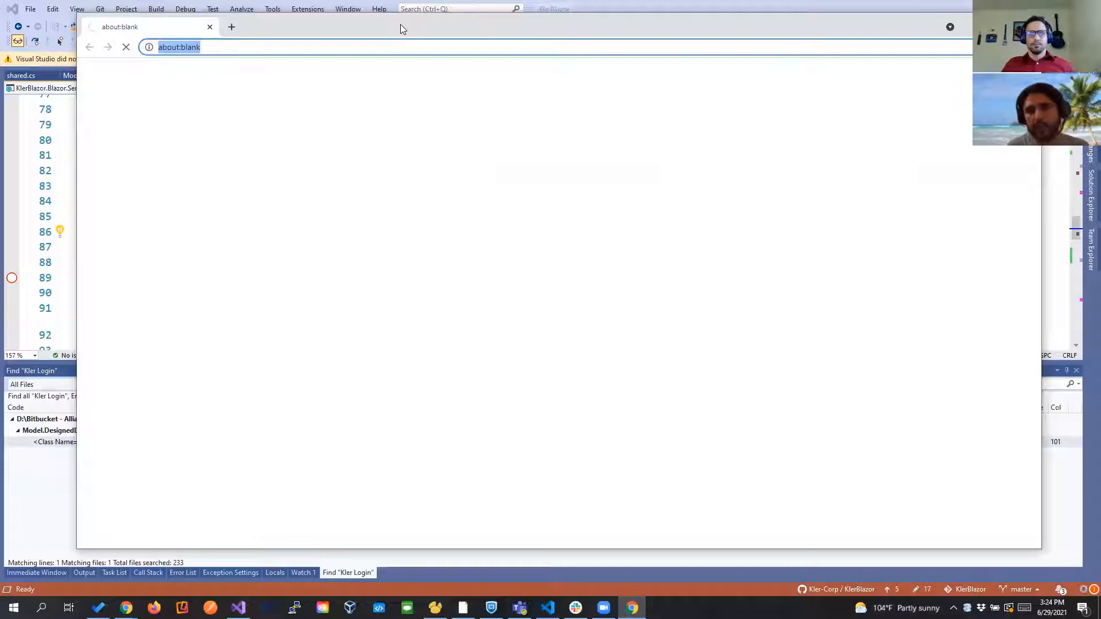
Browse to localhost:44318 and log in to database 'blazor' as user 'admin'.
text(localhost:44318/LoginPage?ReturnUrl=%2F)
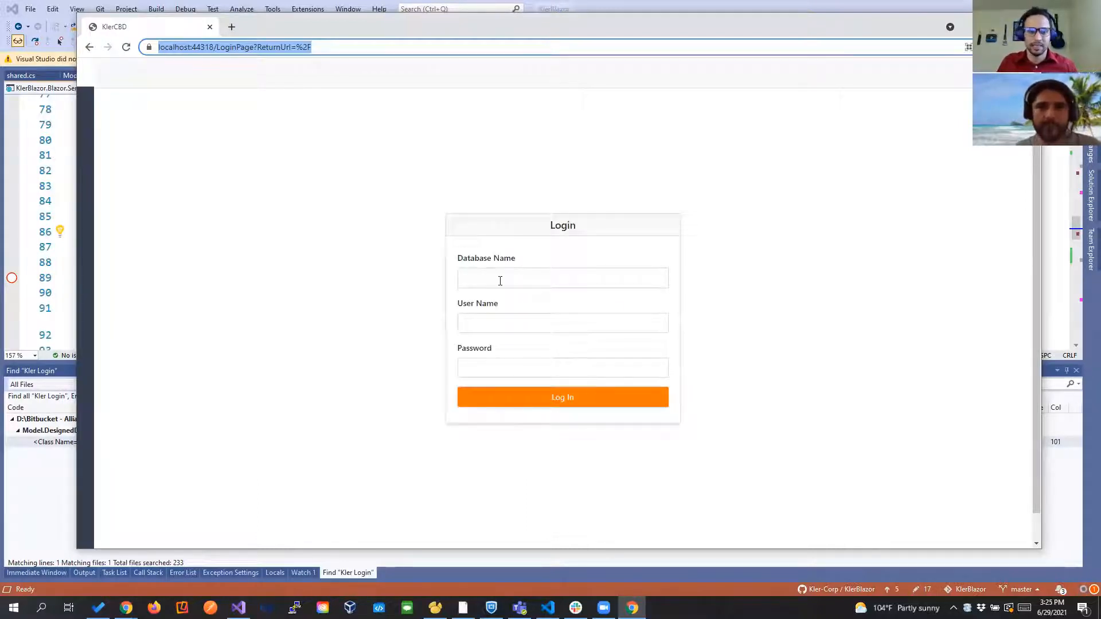
text(blazor)
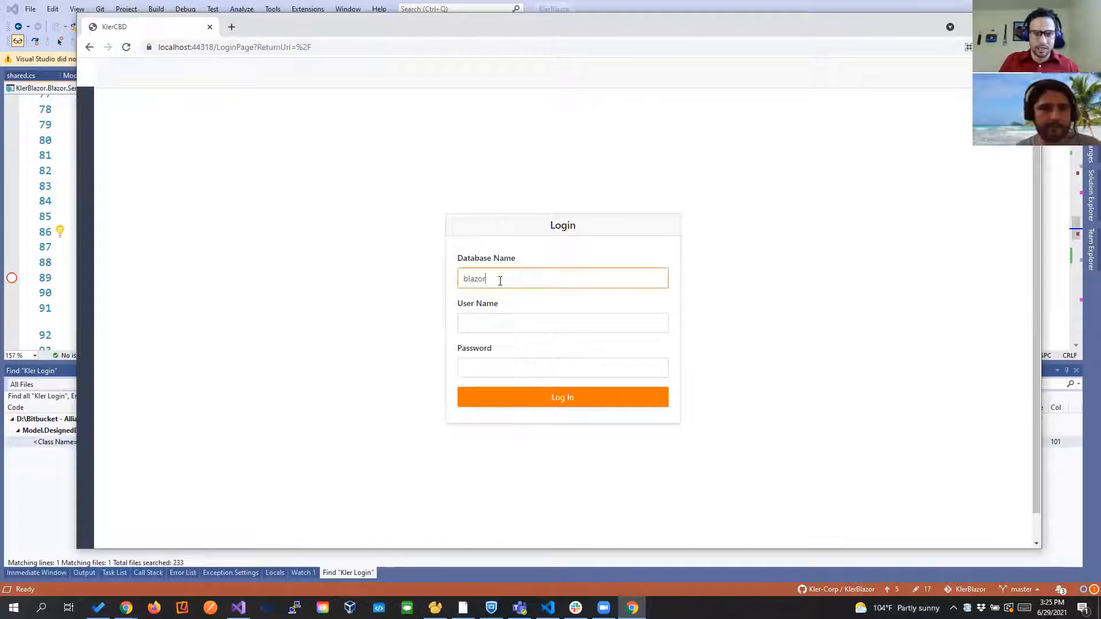
text(adm.)
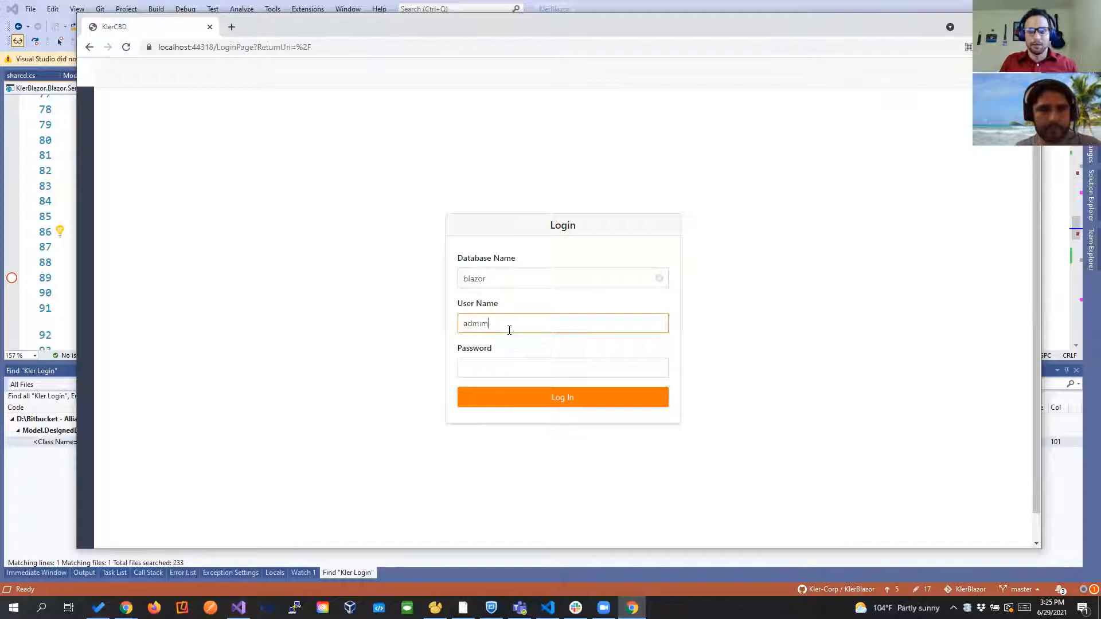
key(Backspace)
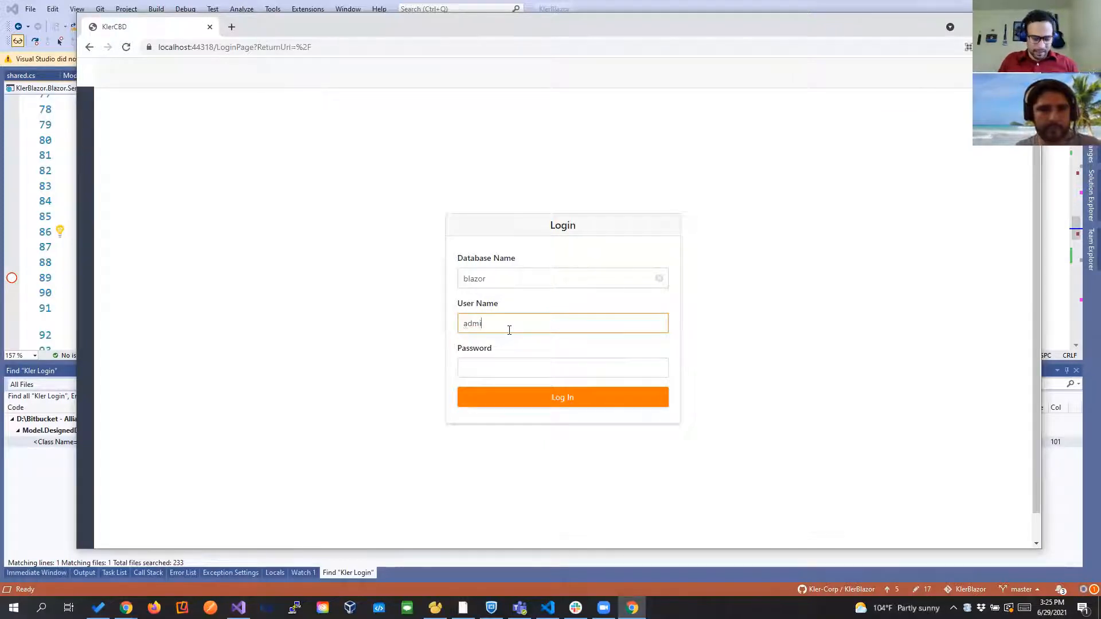
text(n)
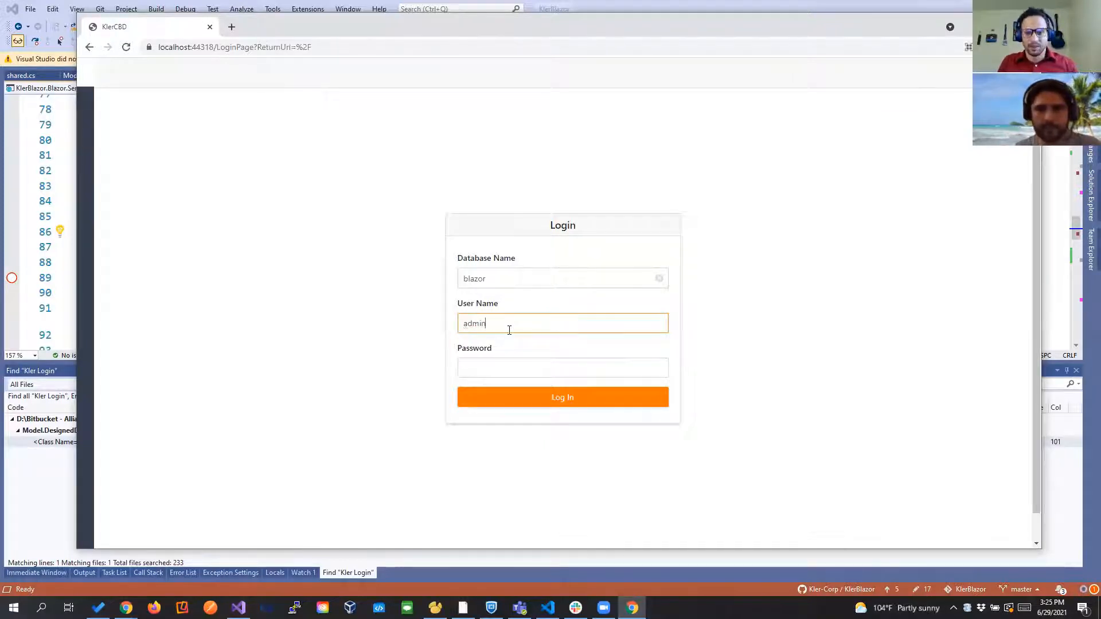
click(562, 396)
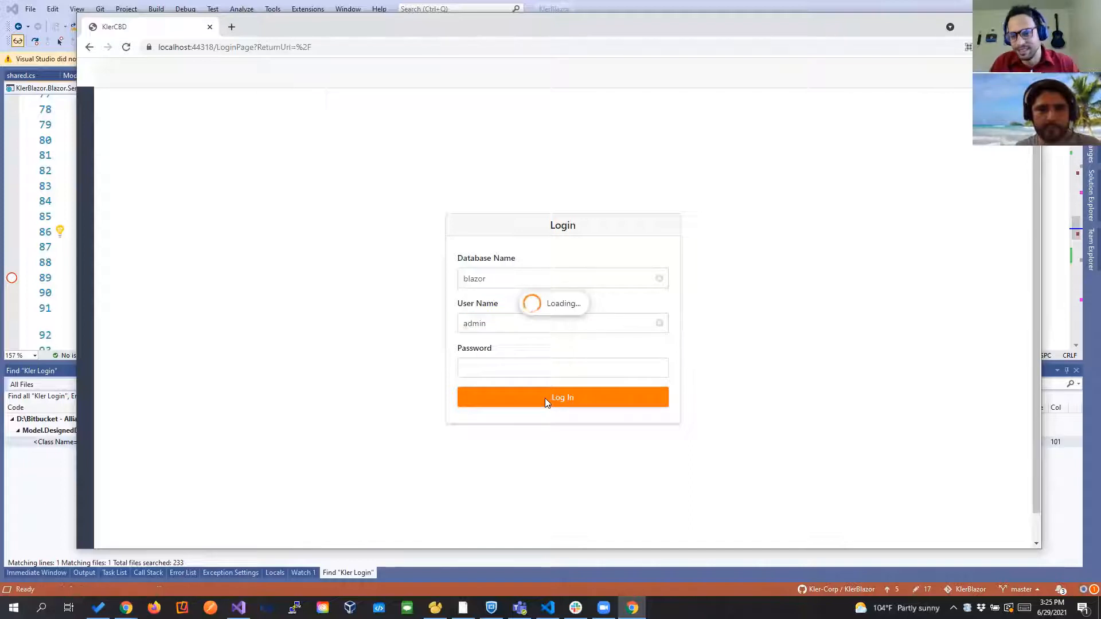
click(548, 397)
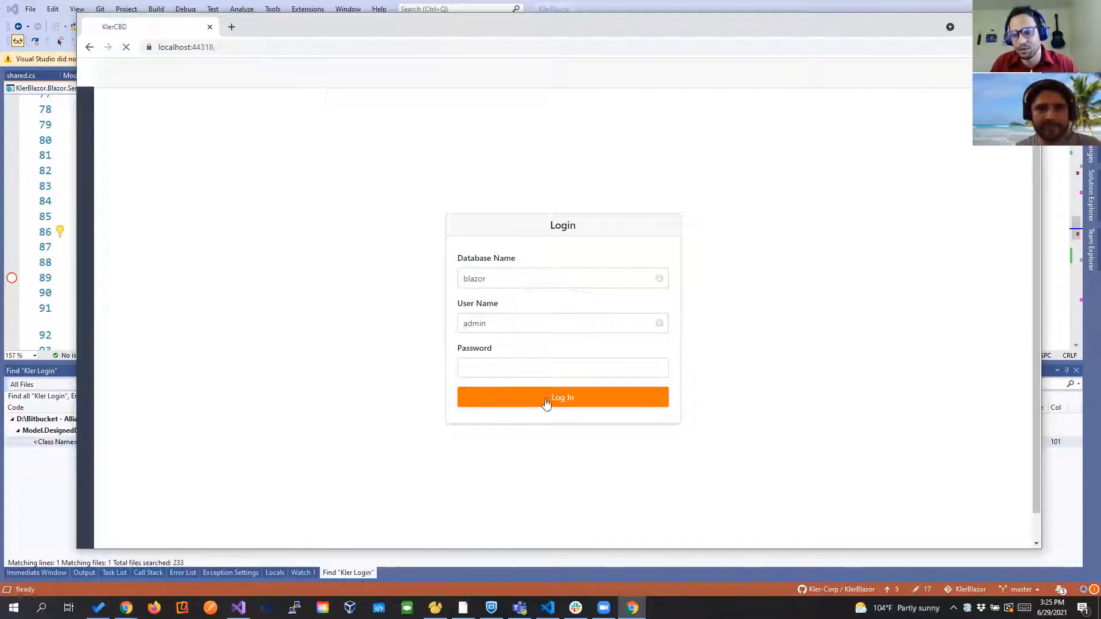
click(562, 397)
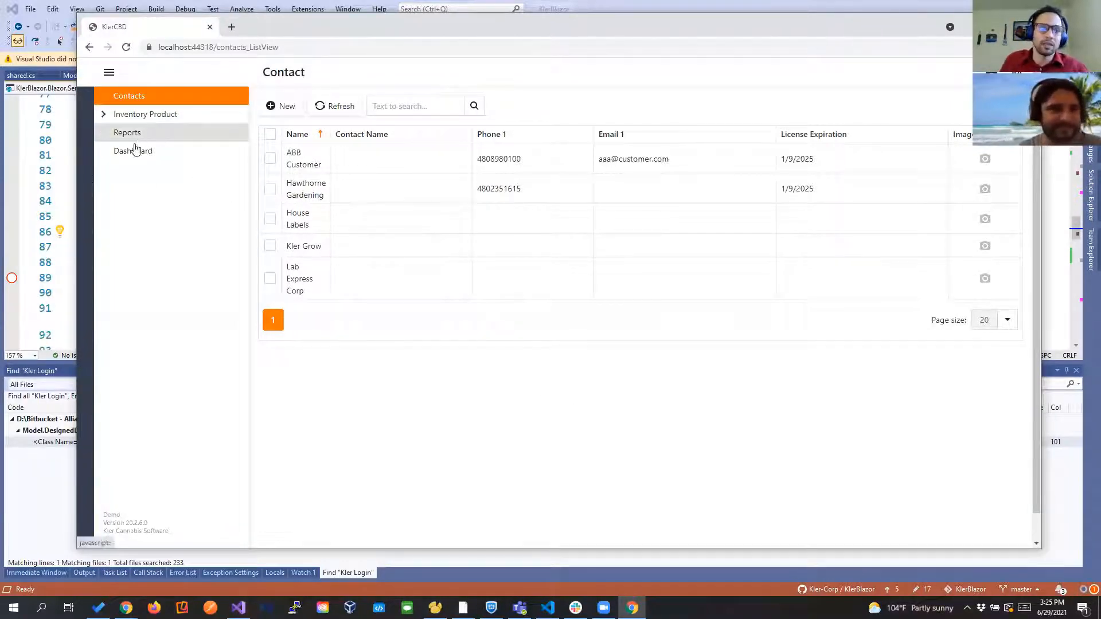
Go to the Dashboard page and start a New dashboard listing InventoryProducts and Customers data sources.
click(133, 152)
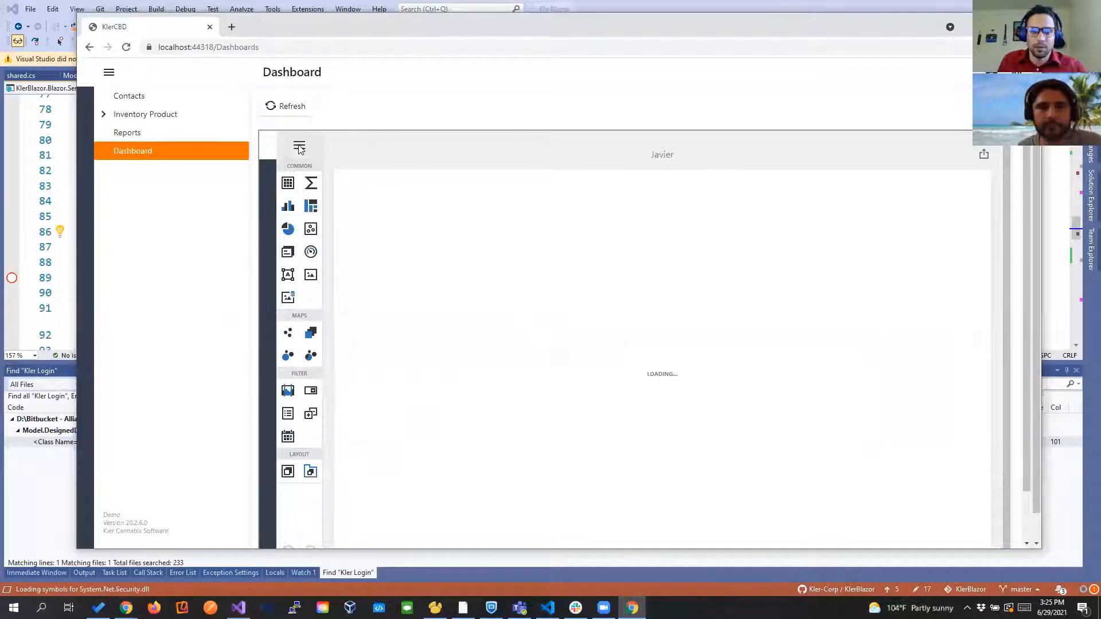
click(298, 148)
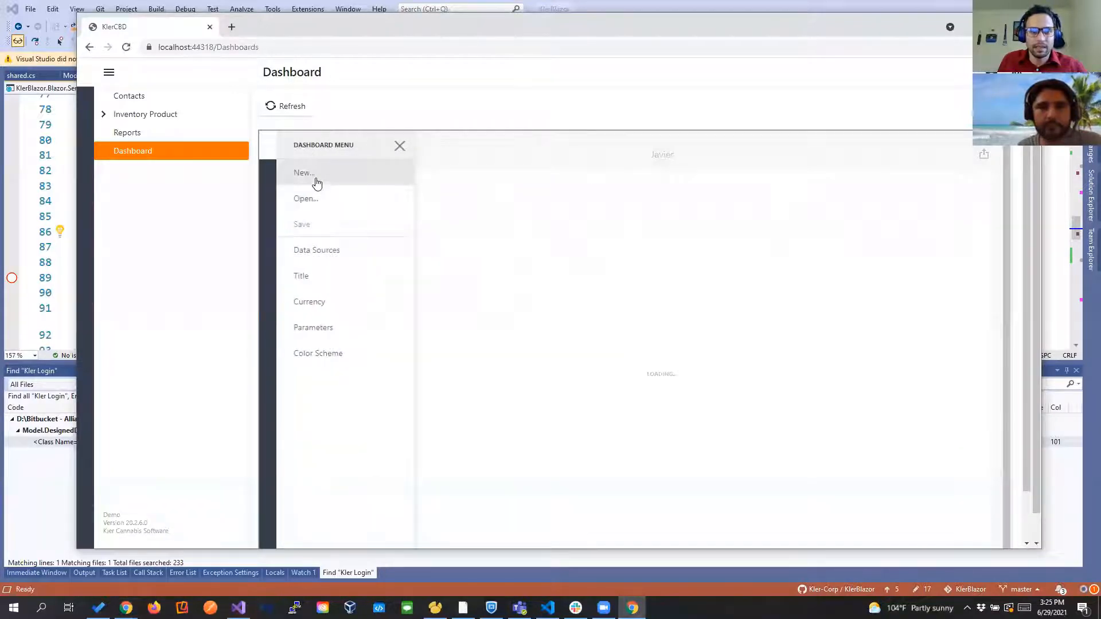
click(304, 172)
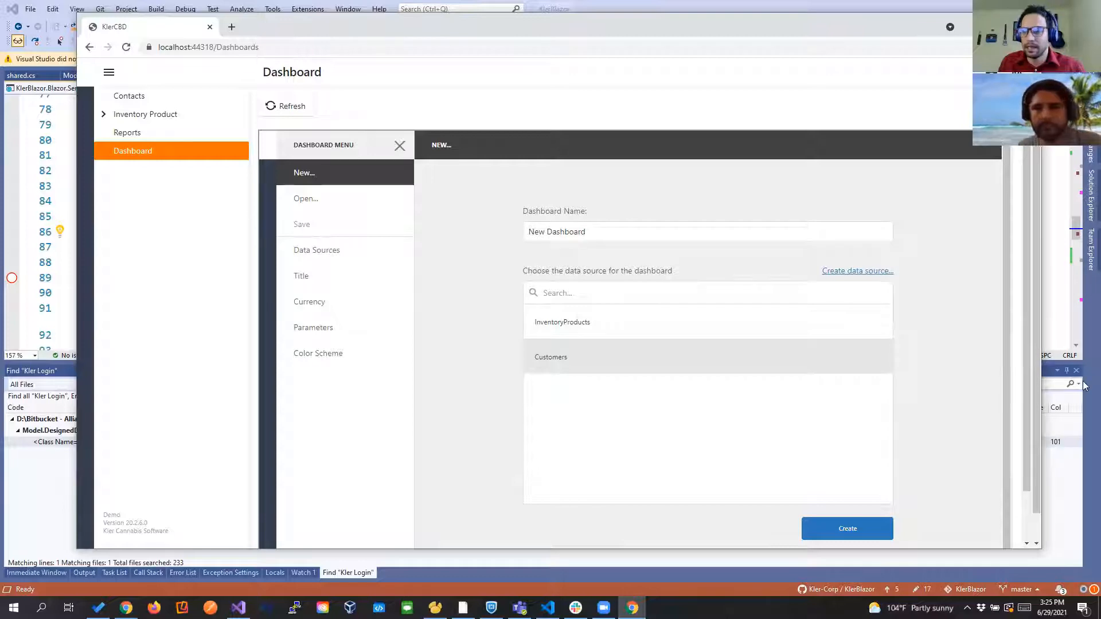
right_click(849, 462)
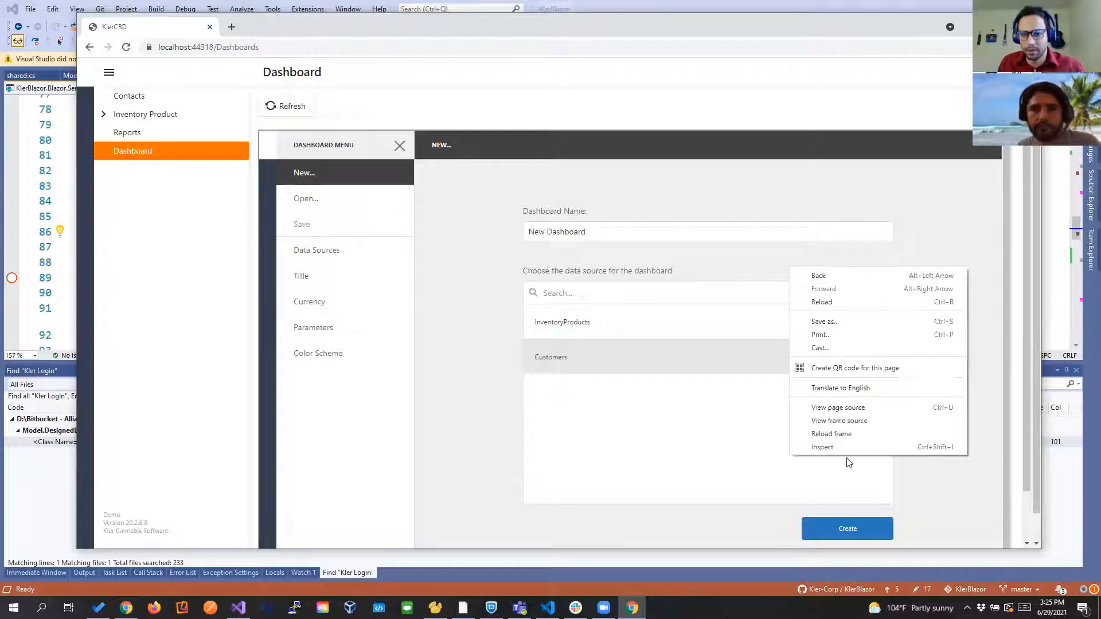
Inspect the hidden Create data source link in DevTools and clear its display: none style.
click(822, 446)
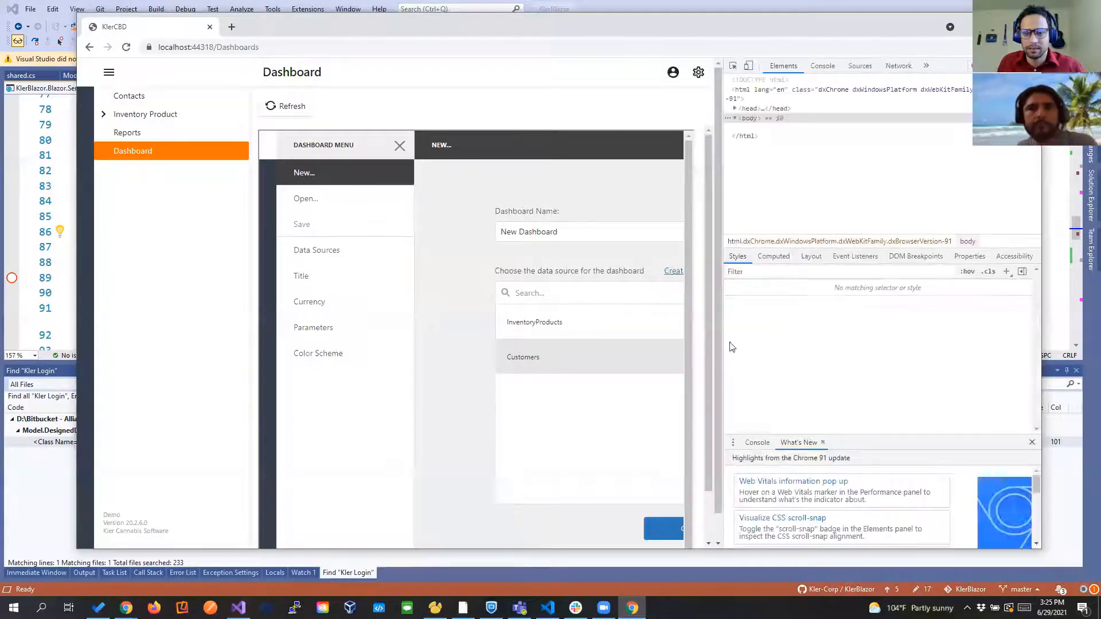
right_click(732, 346)
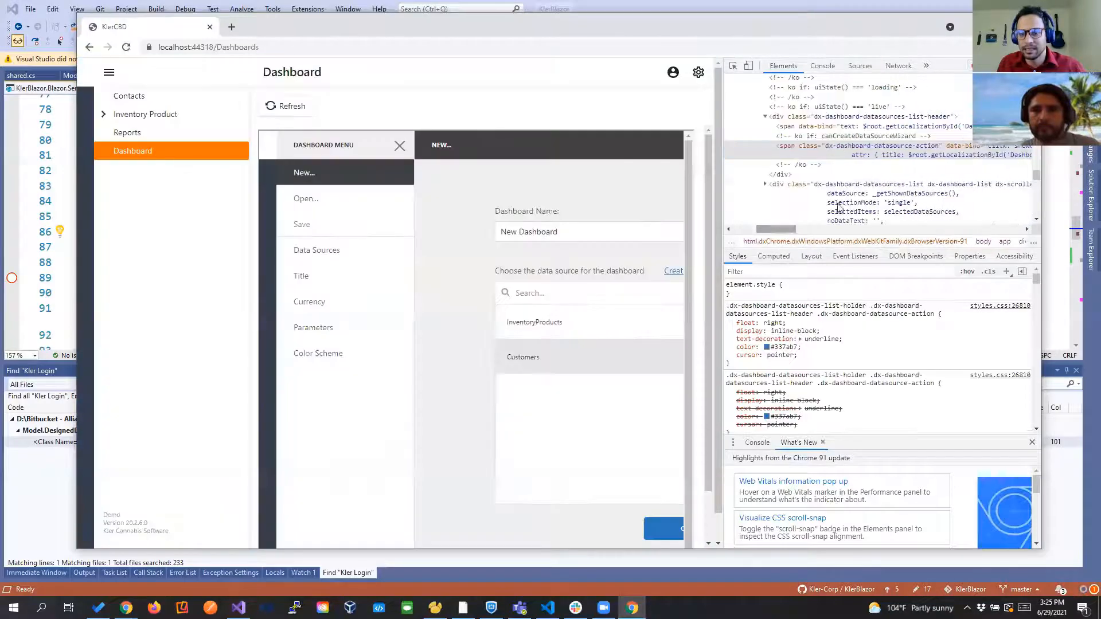
mouse_move(896, 151)
text(display: none;)
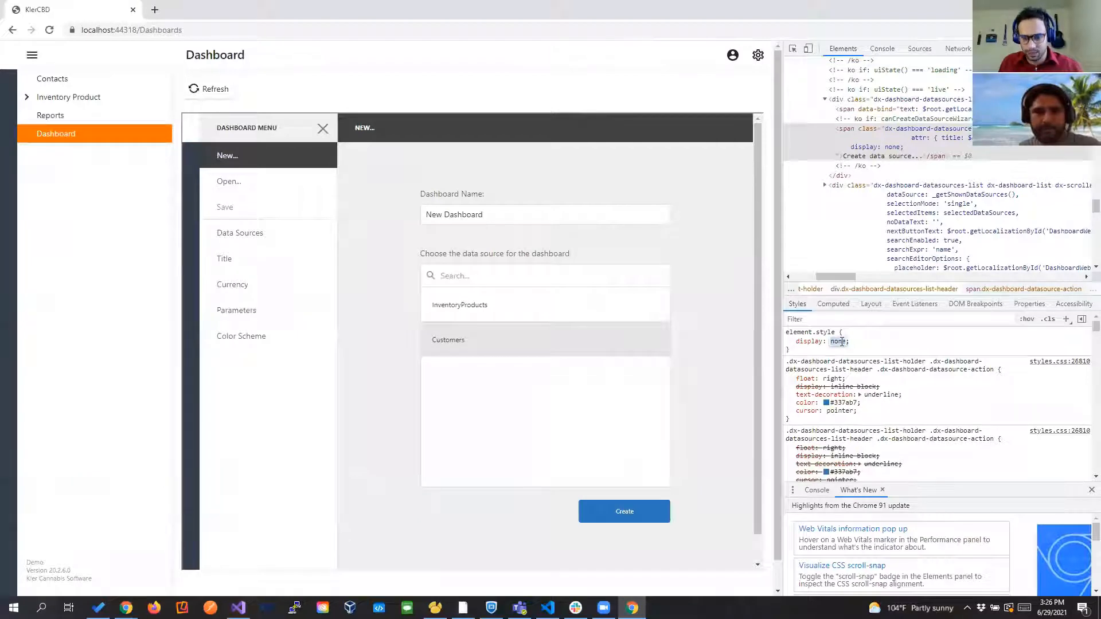
click(838, 342)
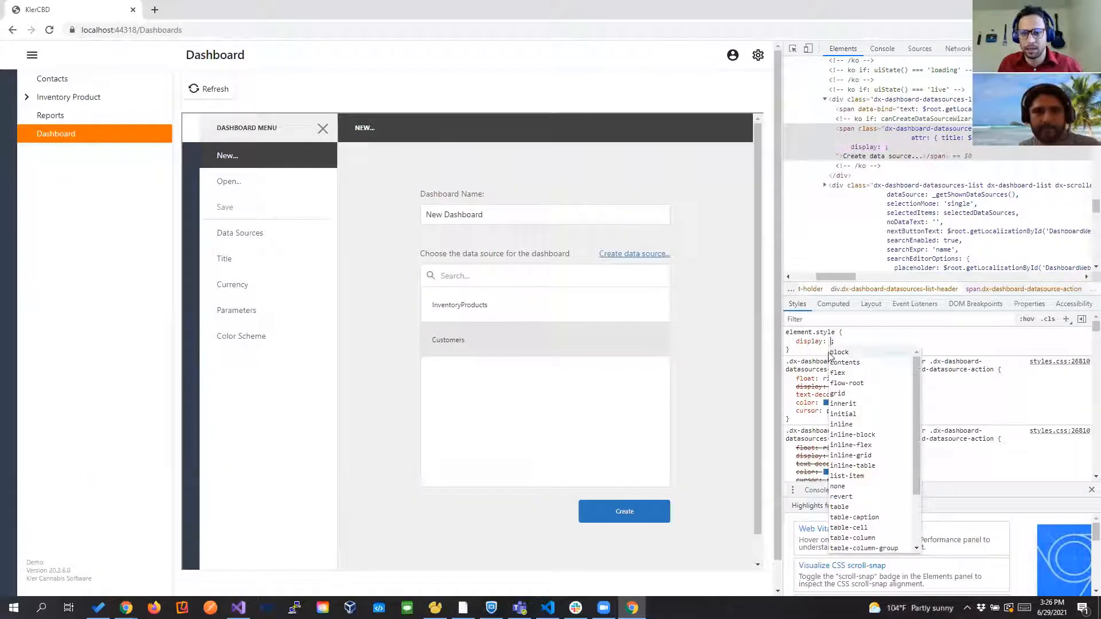
mouse_move(694, 266)
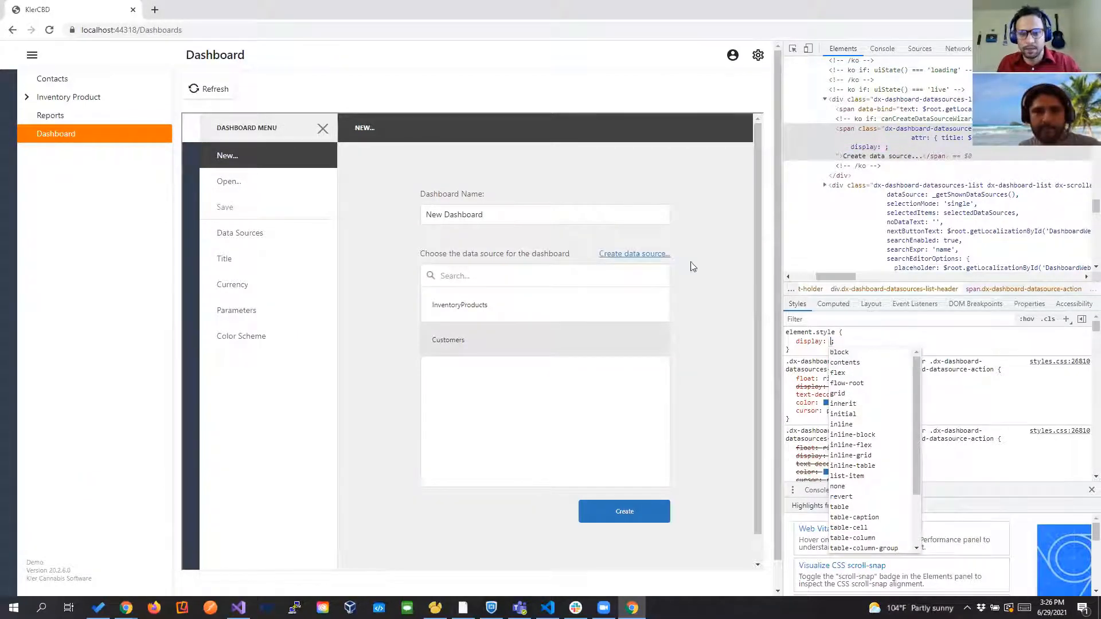
click(634, 254)
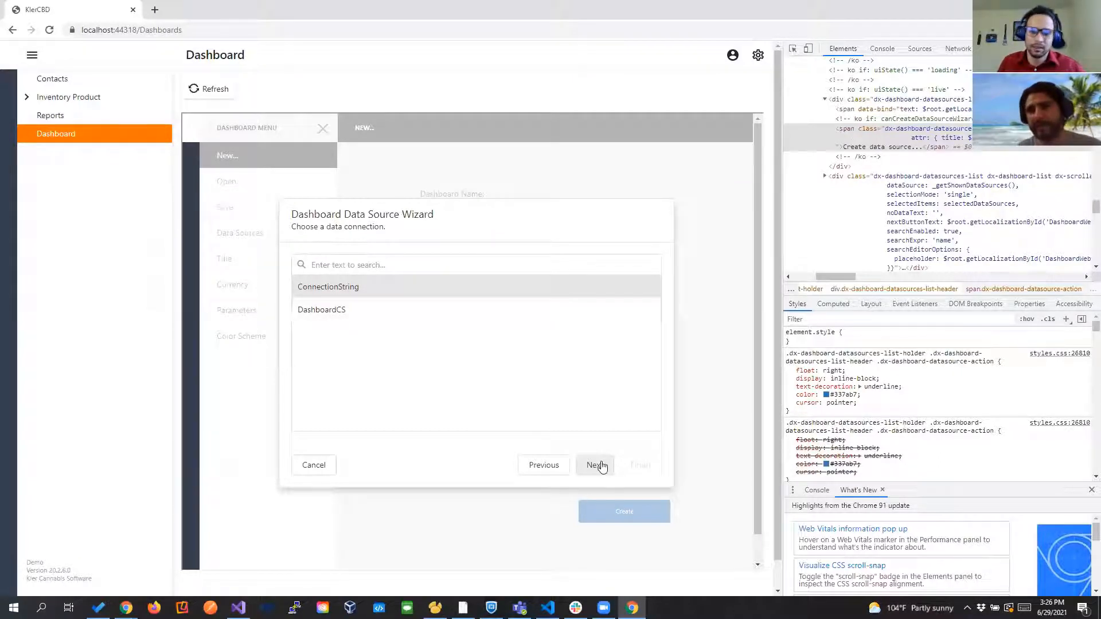
click(594, 466)
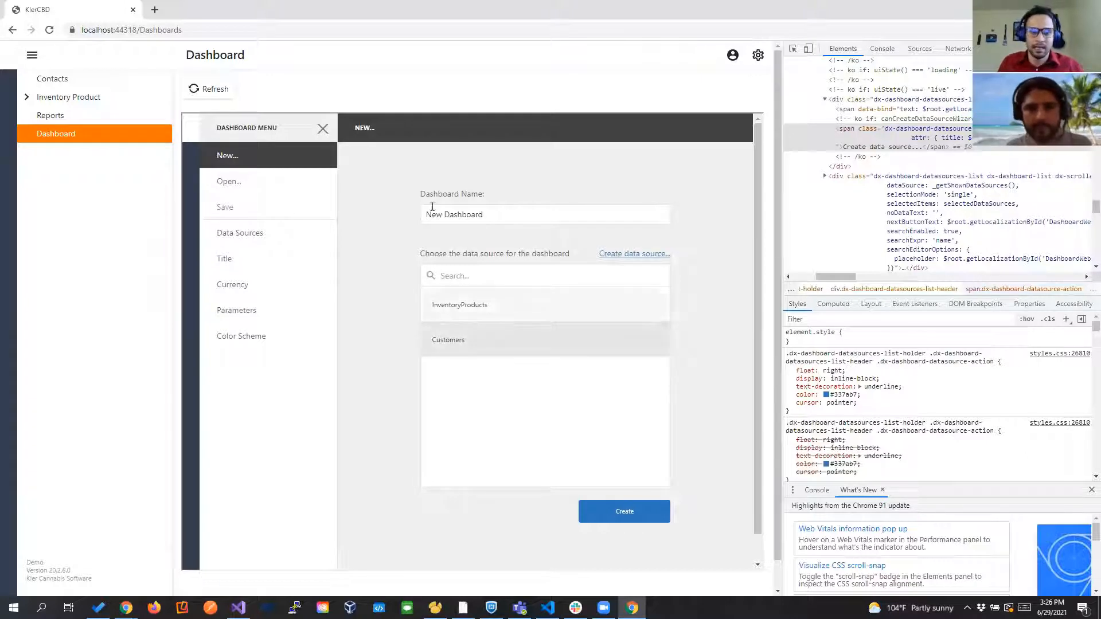
click(448, 340)
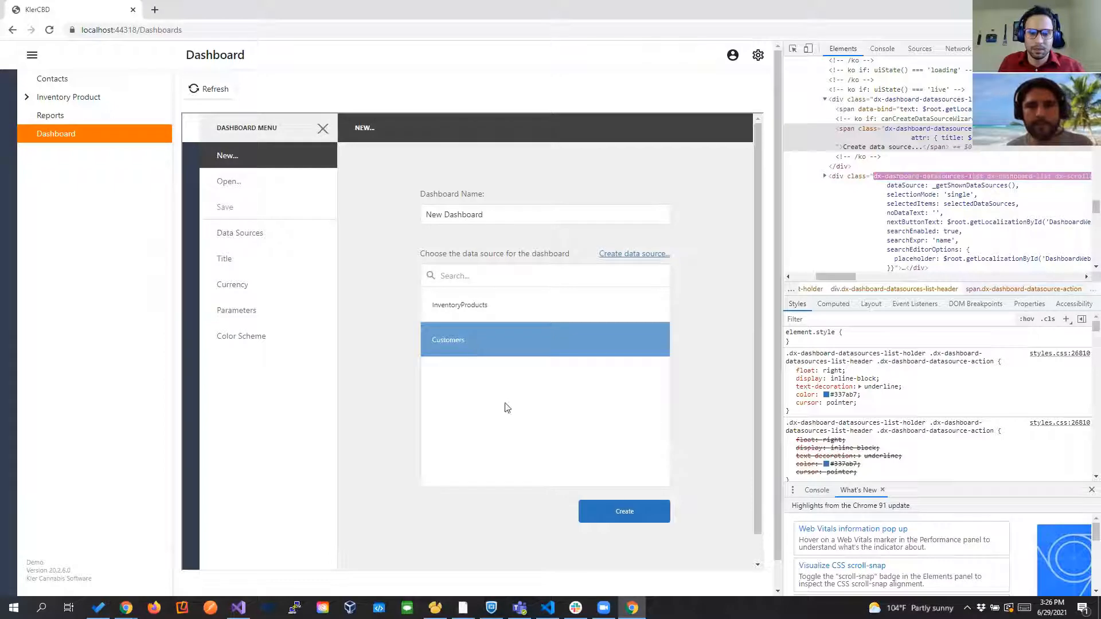
Create the dashboard from Customers with a pie counting customers by City.
click(624, 512)
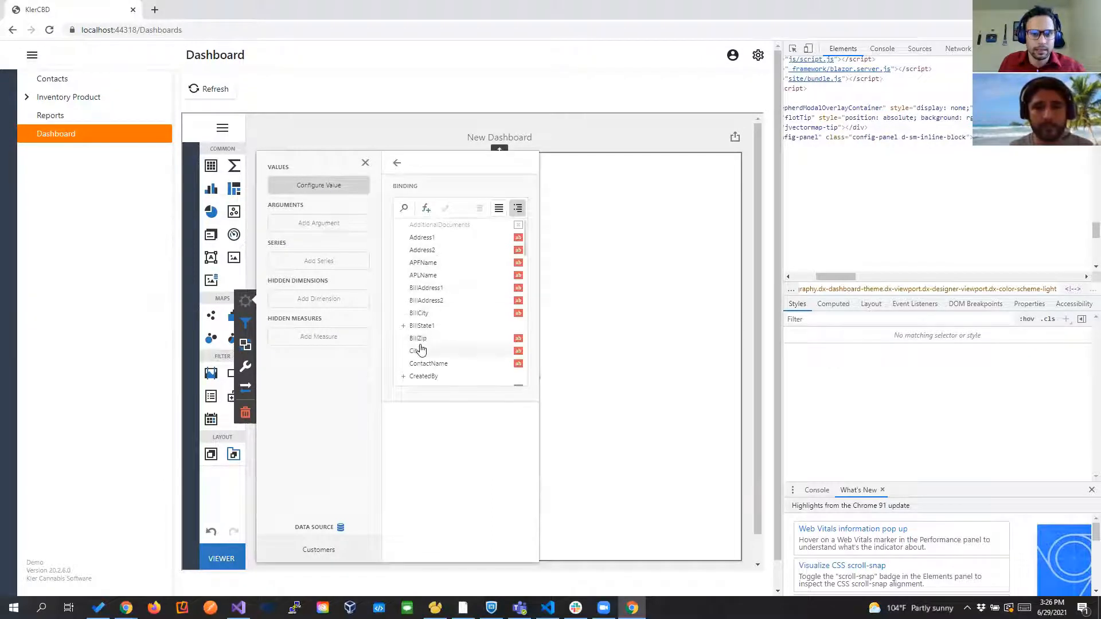
click(415, 351)
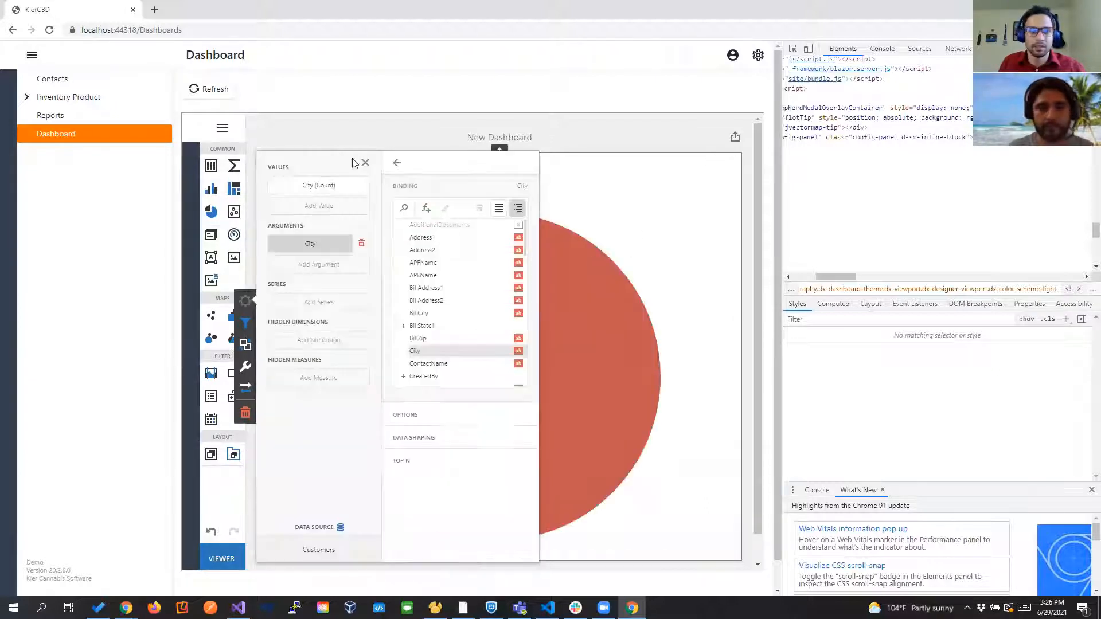
click(365, 162)
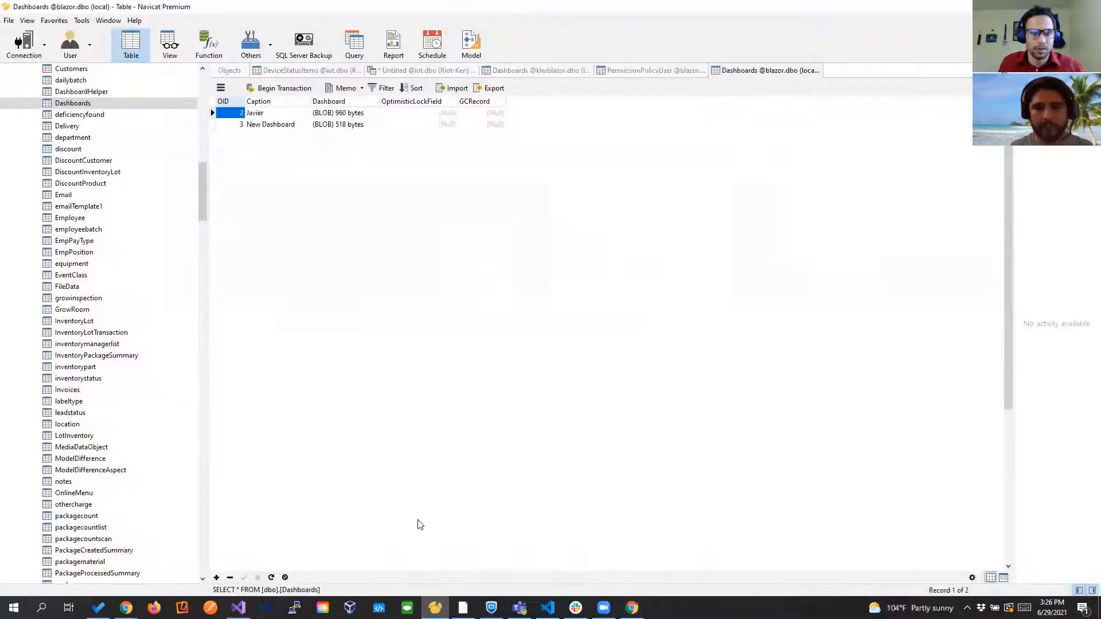
View the dbo.Dashboards table, now holding a New Dashboard row alongside Javier.
click(269, 124)
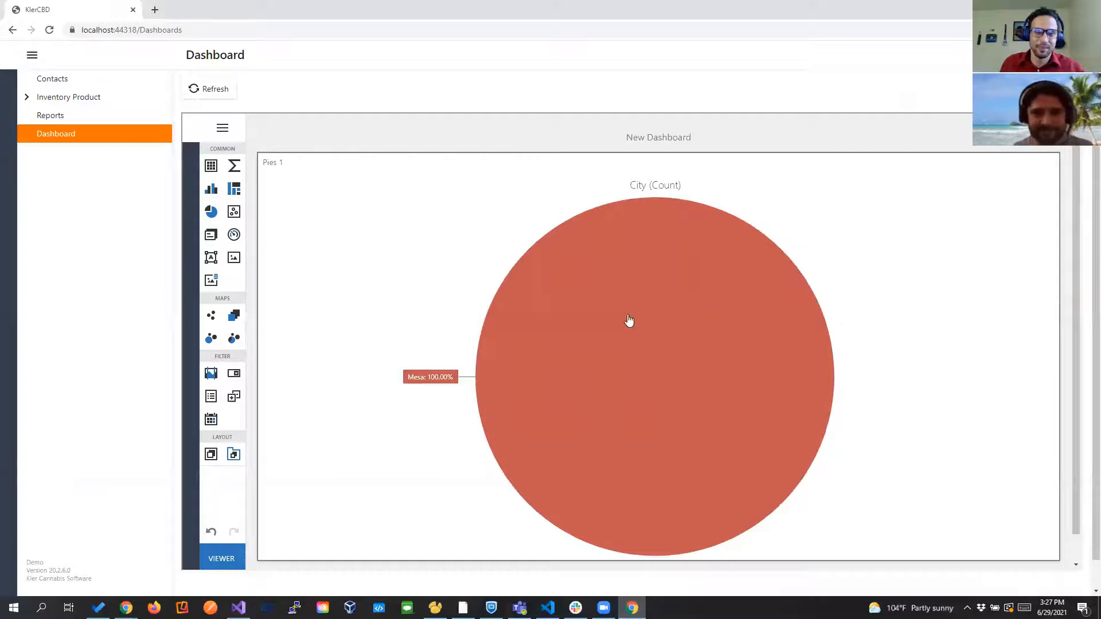
mouse_move(592, 301)
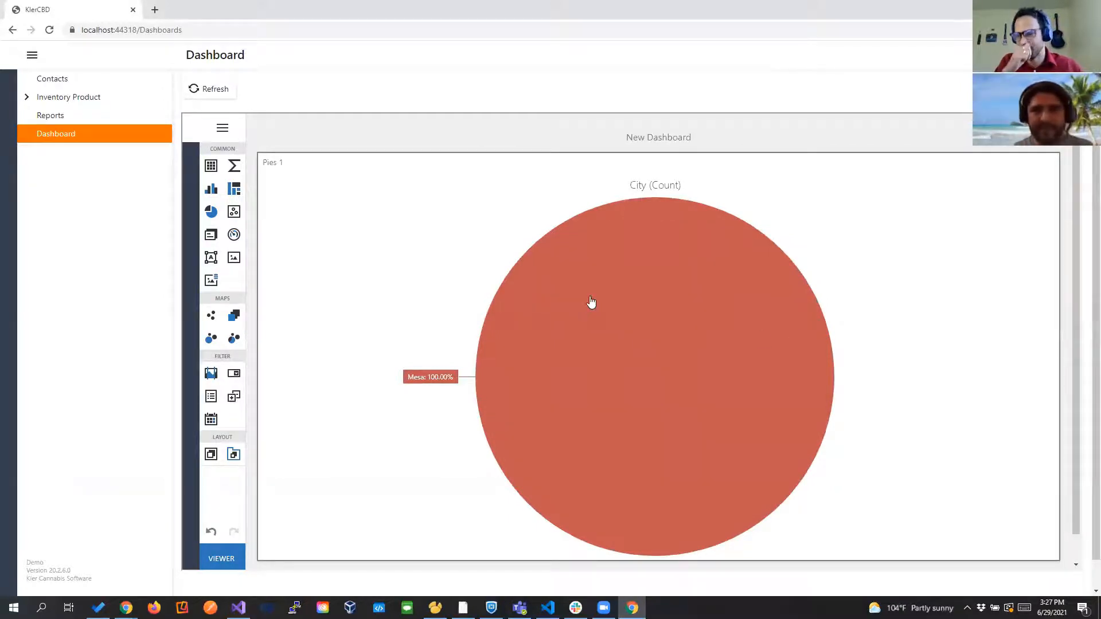
mouse_move(537, 375)
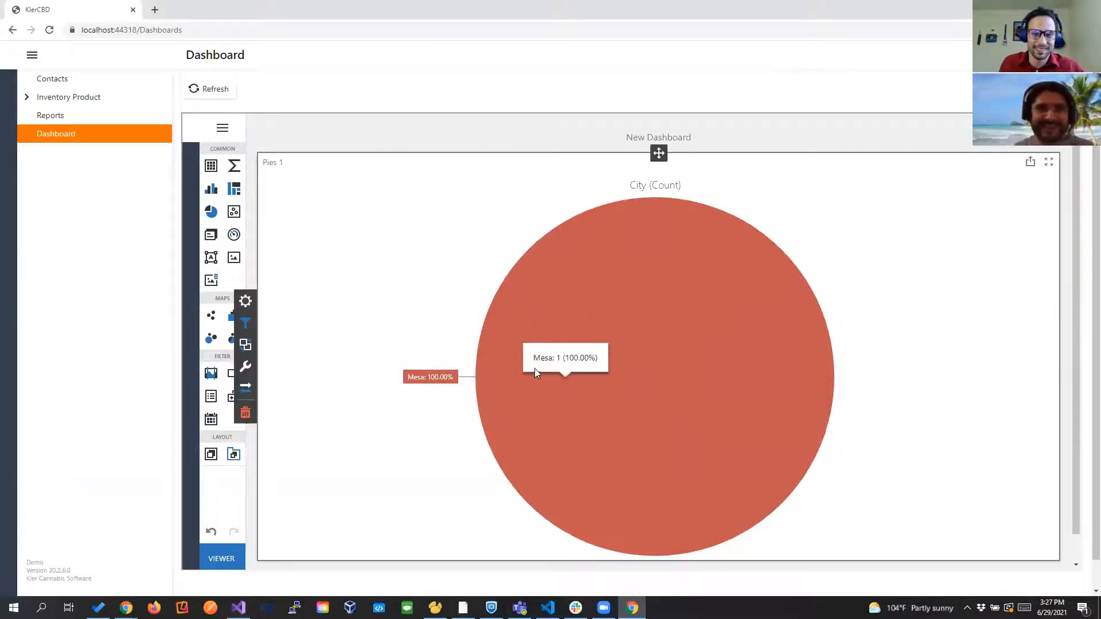
Add ContactName as a second pie argument and set the value to a count of Address1.
click(245, 301)
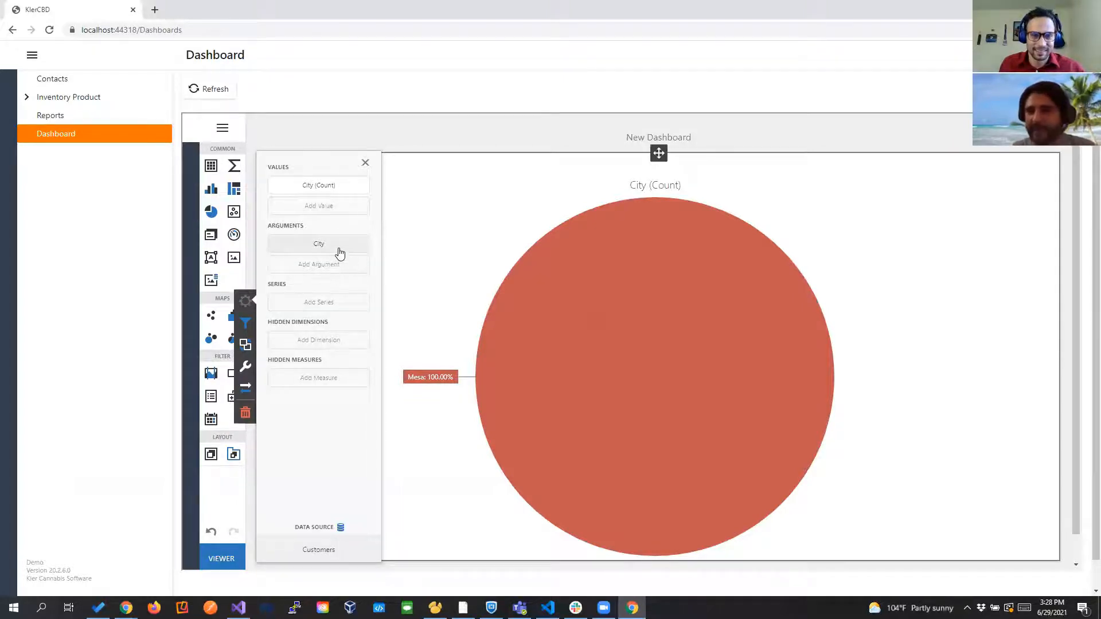
click(318, 243)
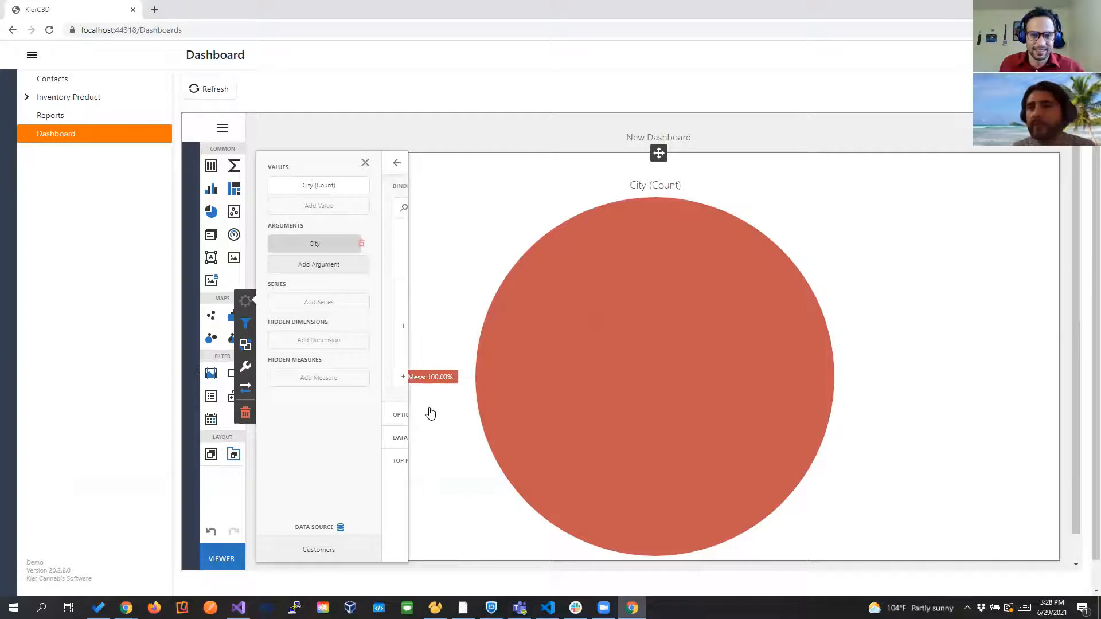
click(315, 244)
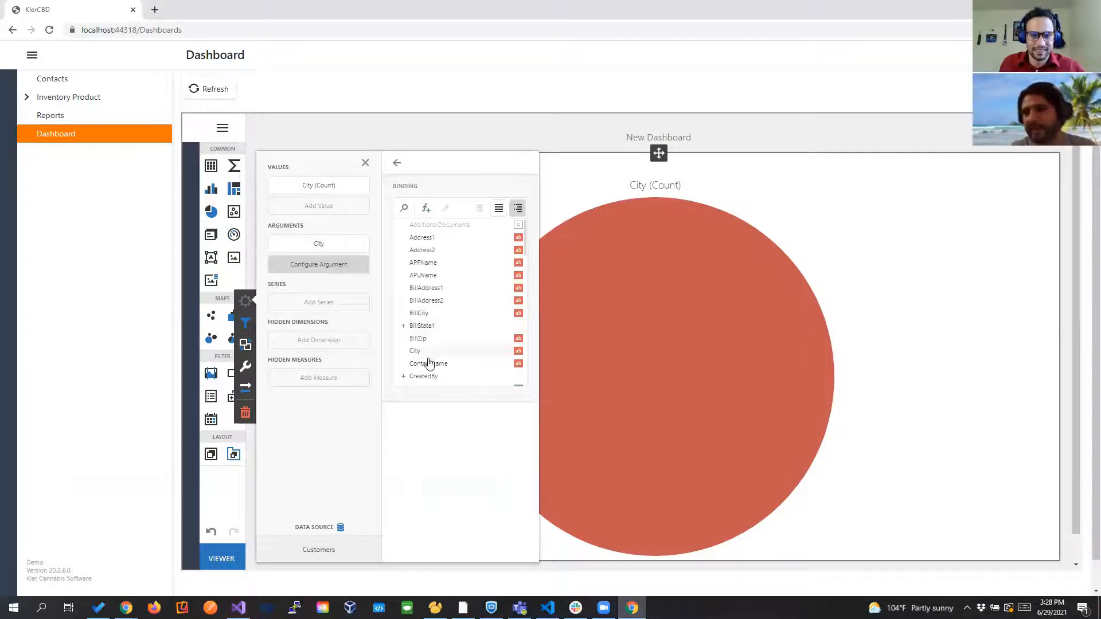
click(429, 363)
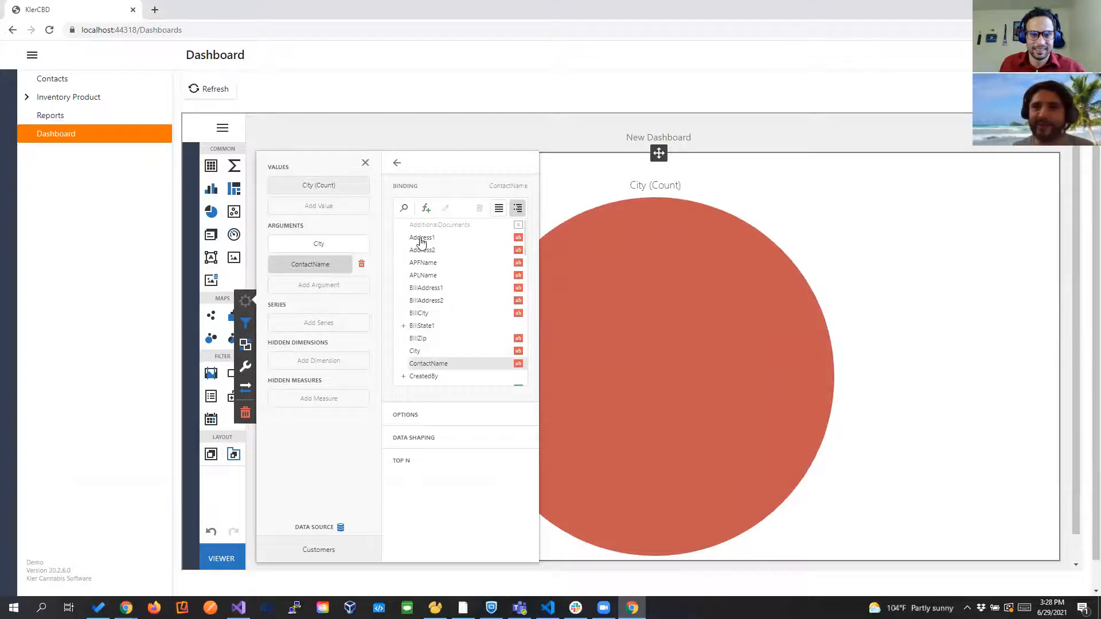
click(422, 237)
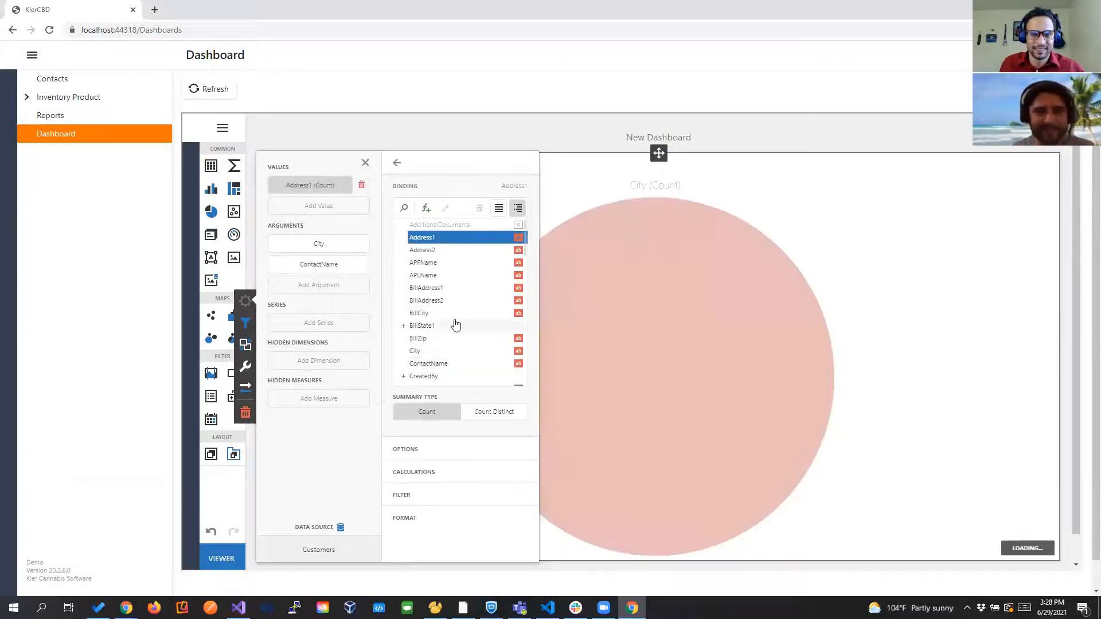